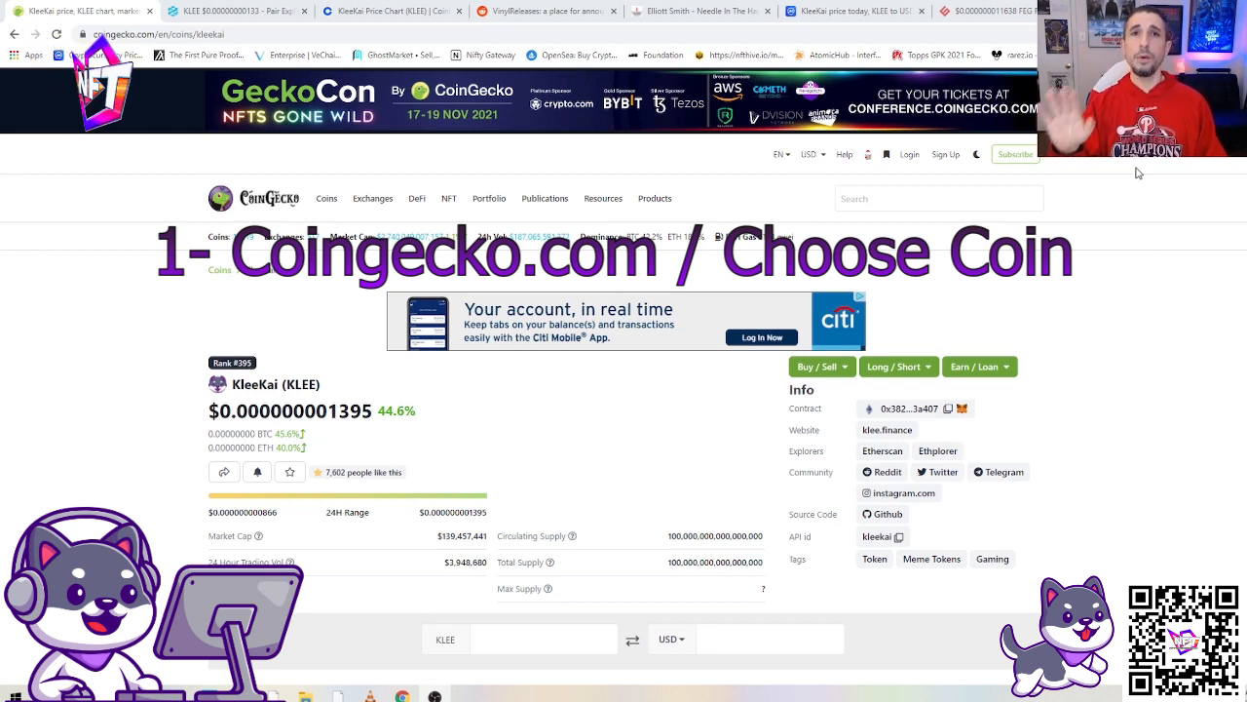
pyautogui.moveTo(1179, 185)
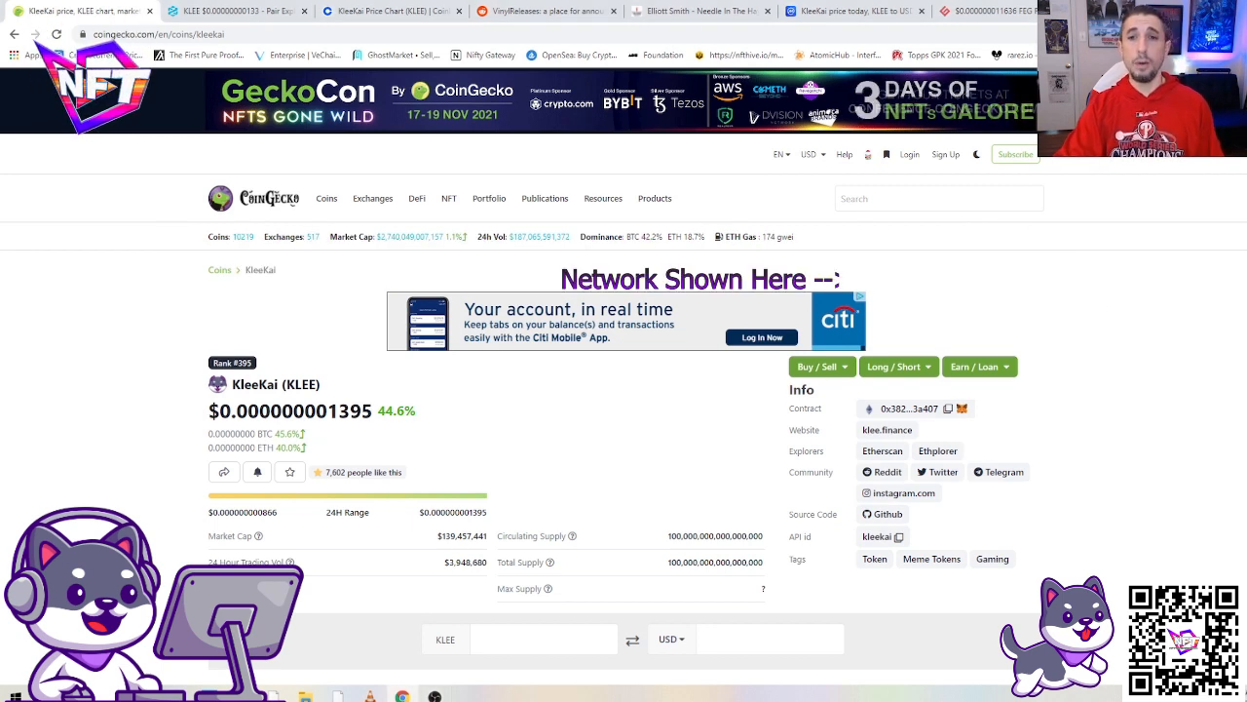
# Step: Scroll through KleeKai's price chart, market stats and sentiment poll on CoinGecko
pyautogui.scroll(-3)
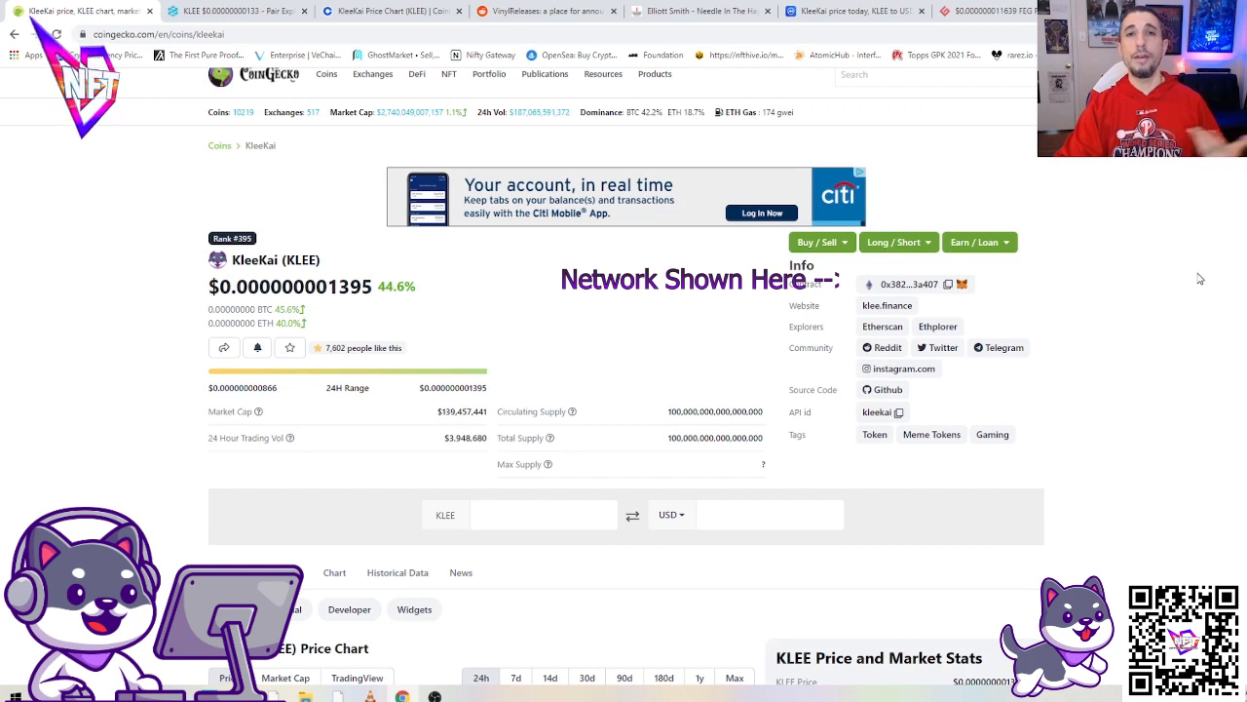
pyautogui.moveTo(1240, 289)
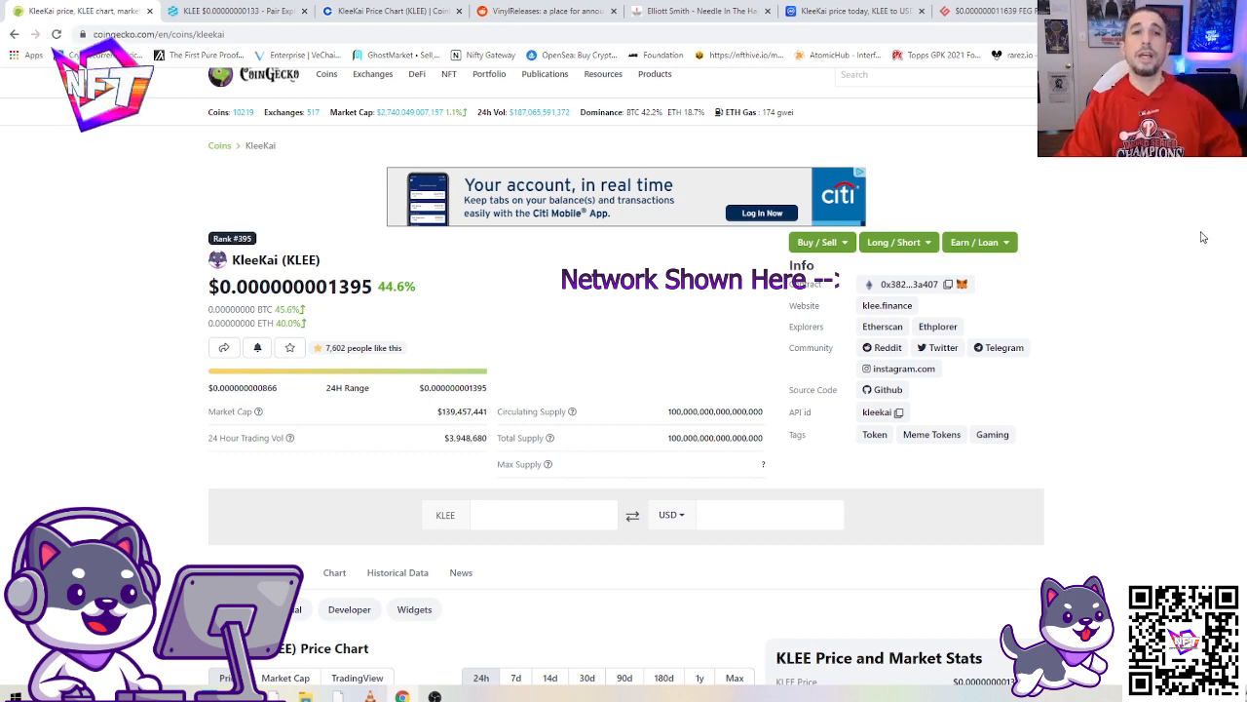
pyautogui.moveTo(1193, 251)
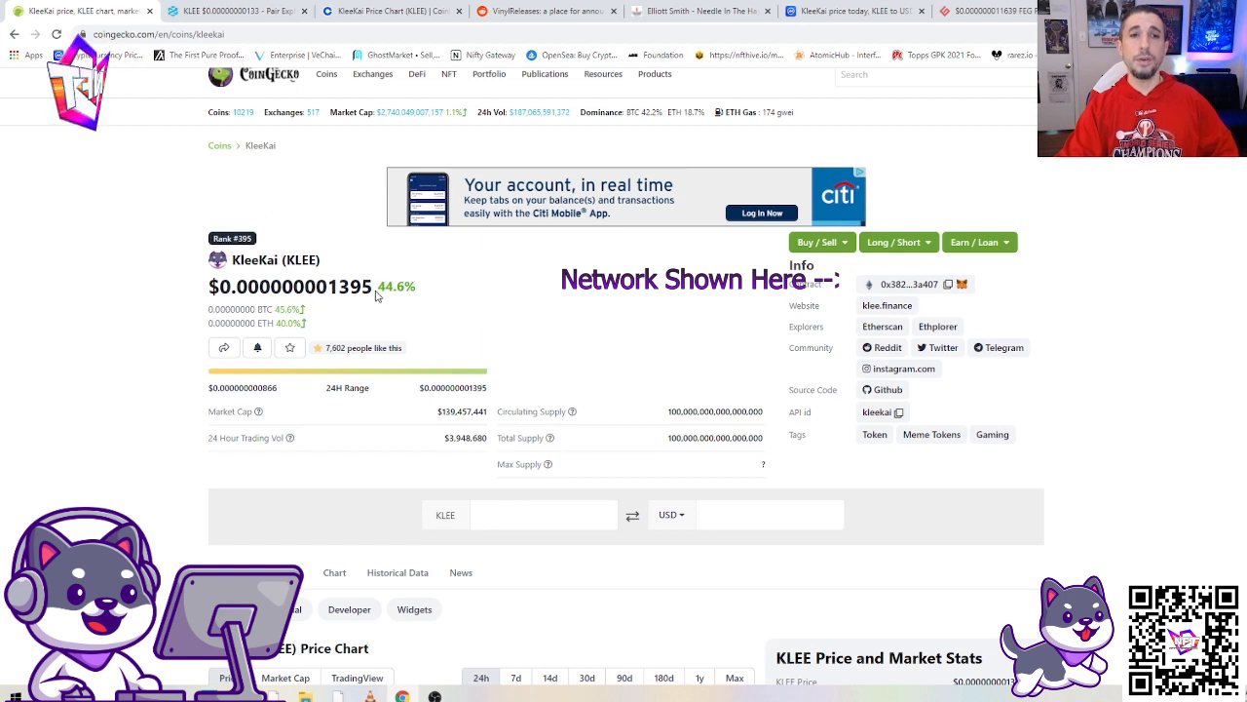
pyautogui.moveTo(558, 312)
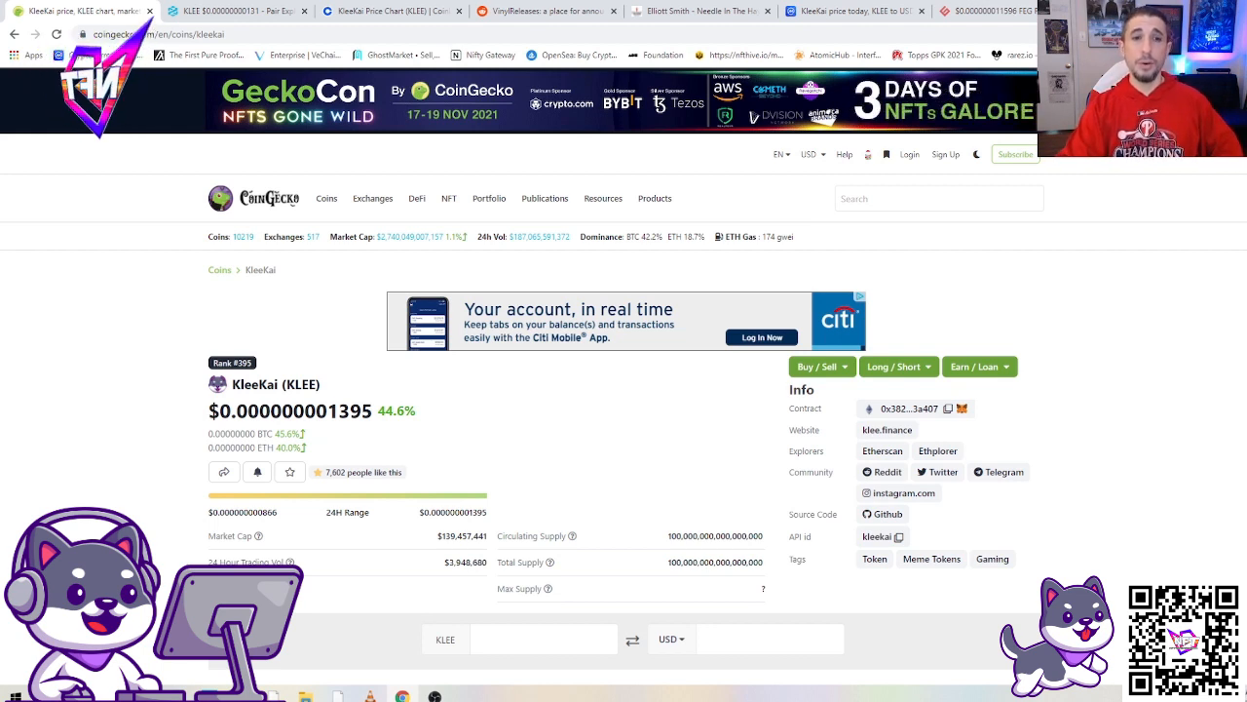
pyautogui.scroll(-3)
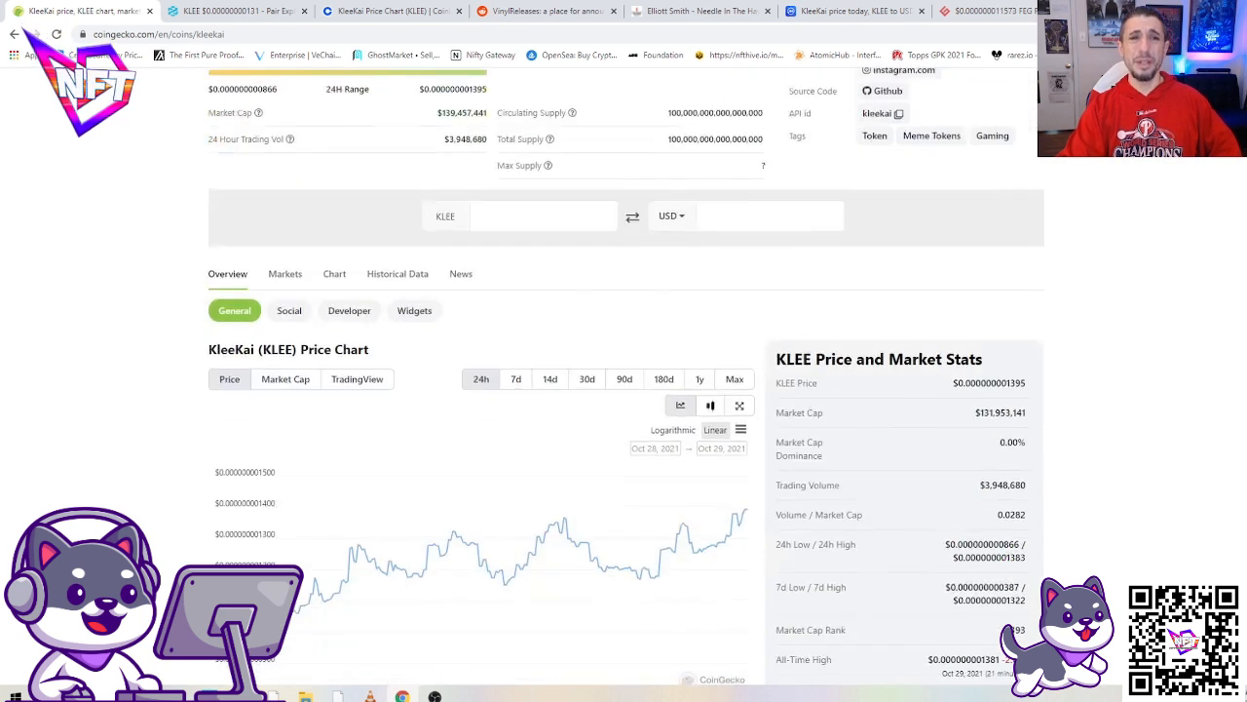
pyautogui.scroll(-3)
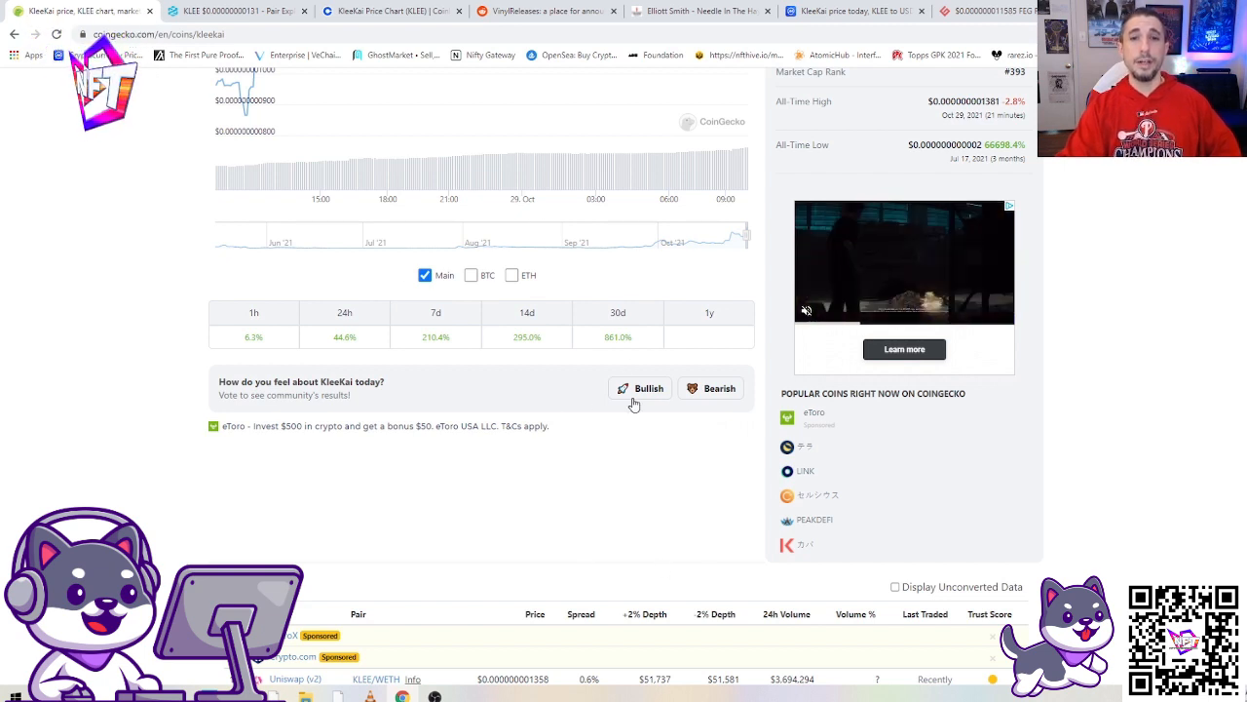
pyautogui.scroll(3)
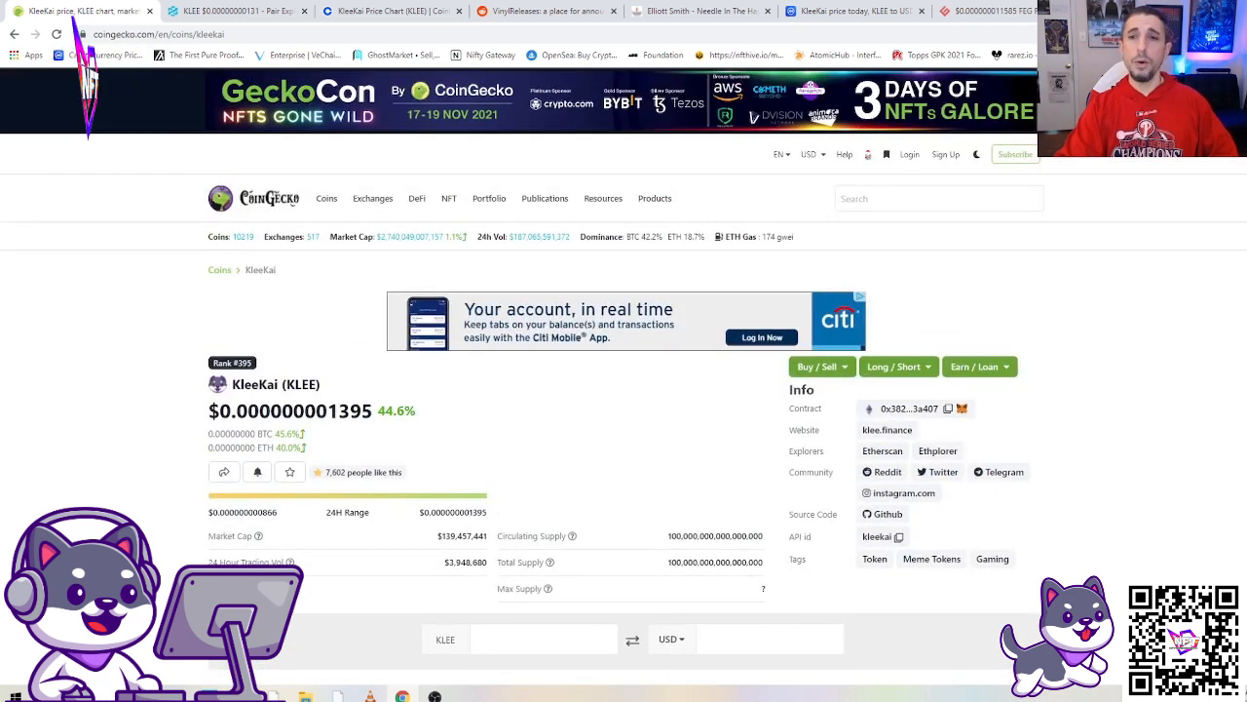
pyautogui.scroll(-3)
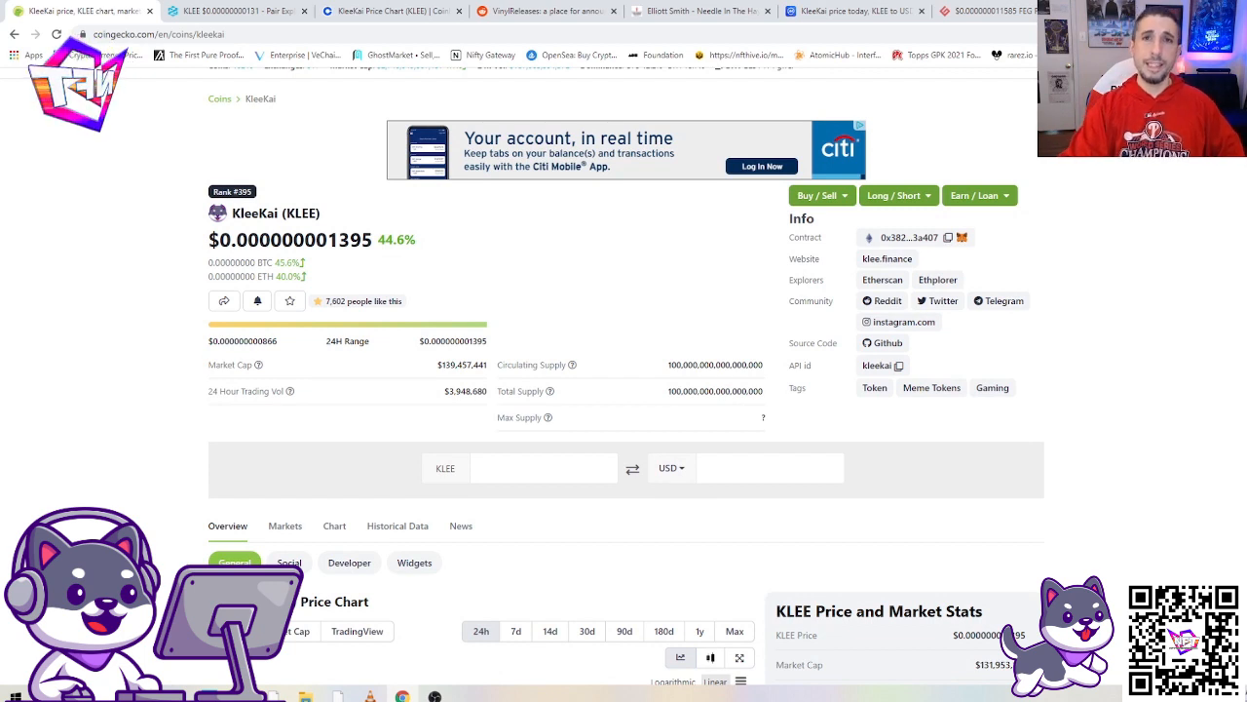
pyautogui.scroll(-3)
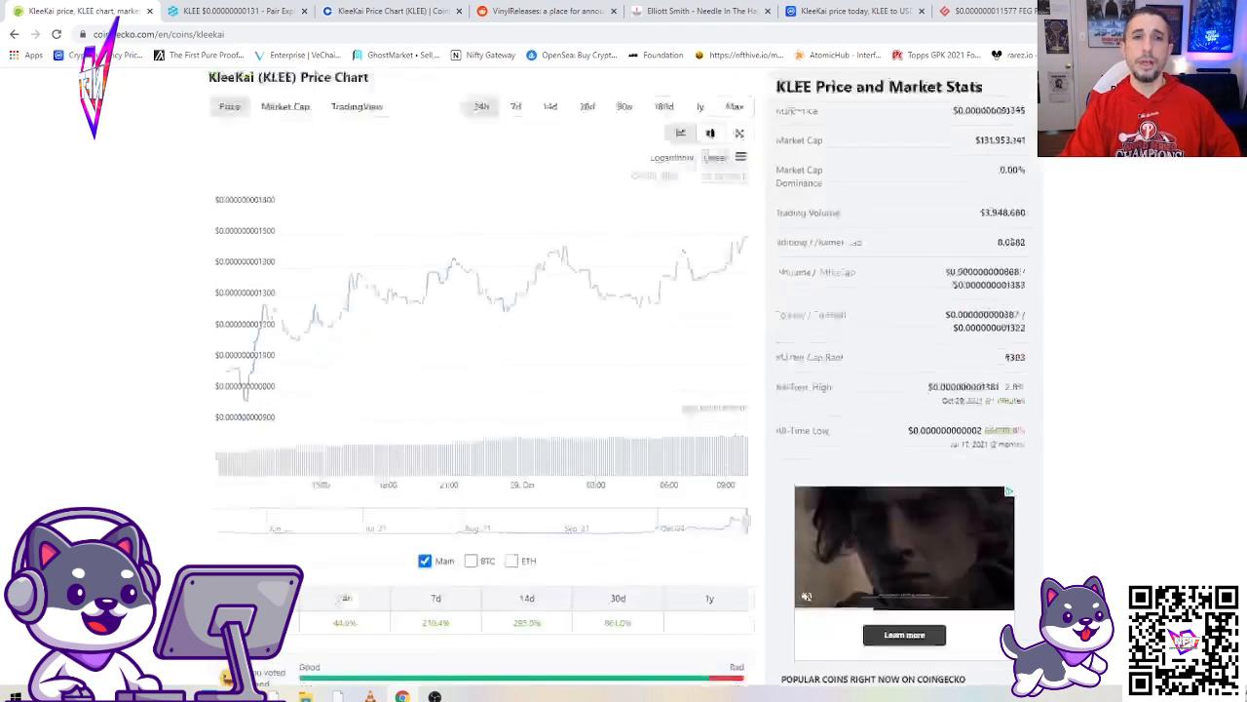
pyautogui.scroll(-3)
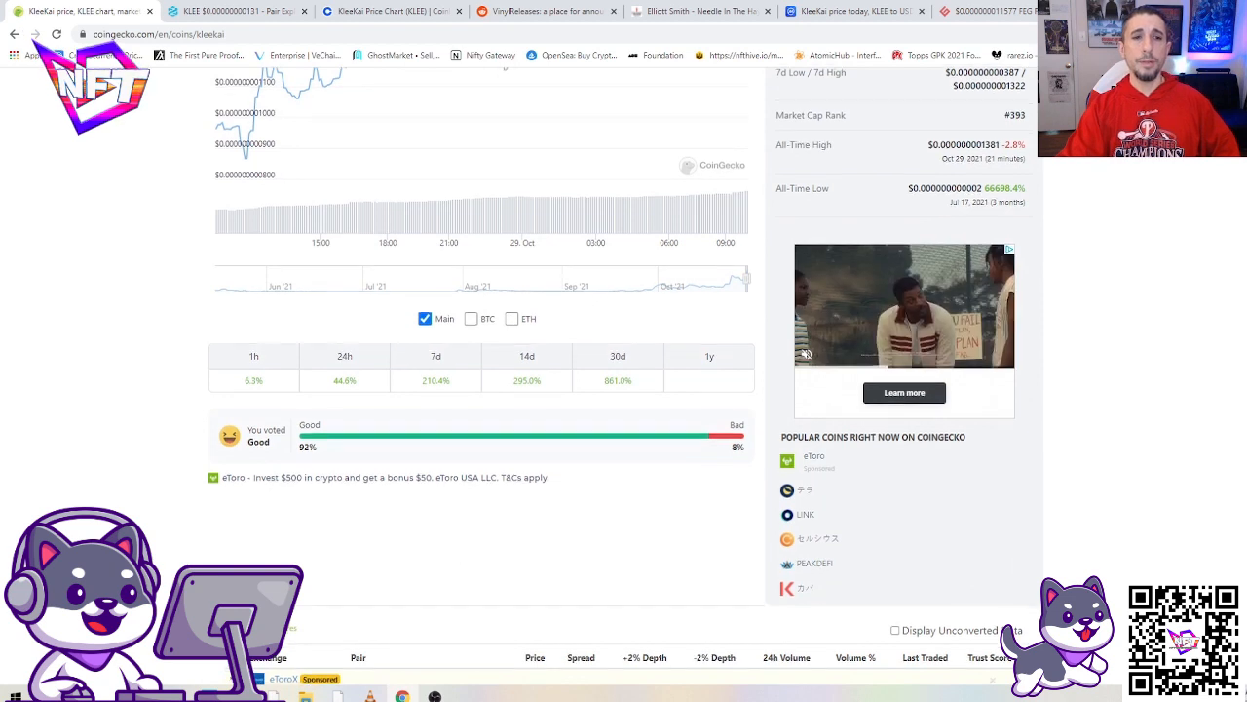
pyautogui.scroll(-3)
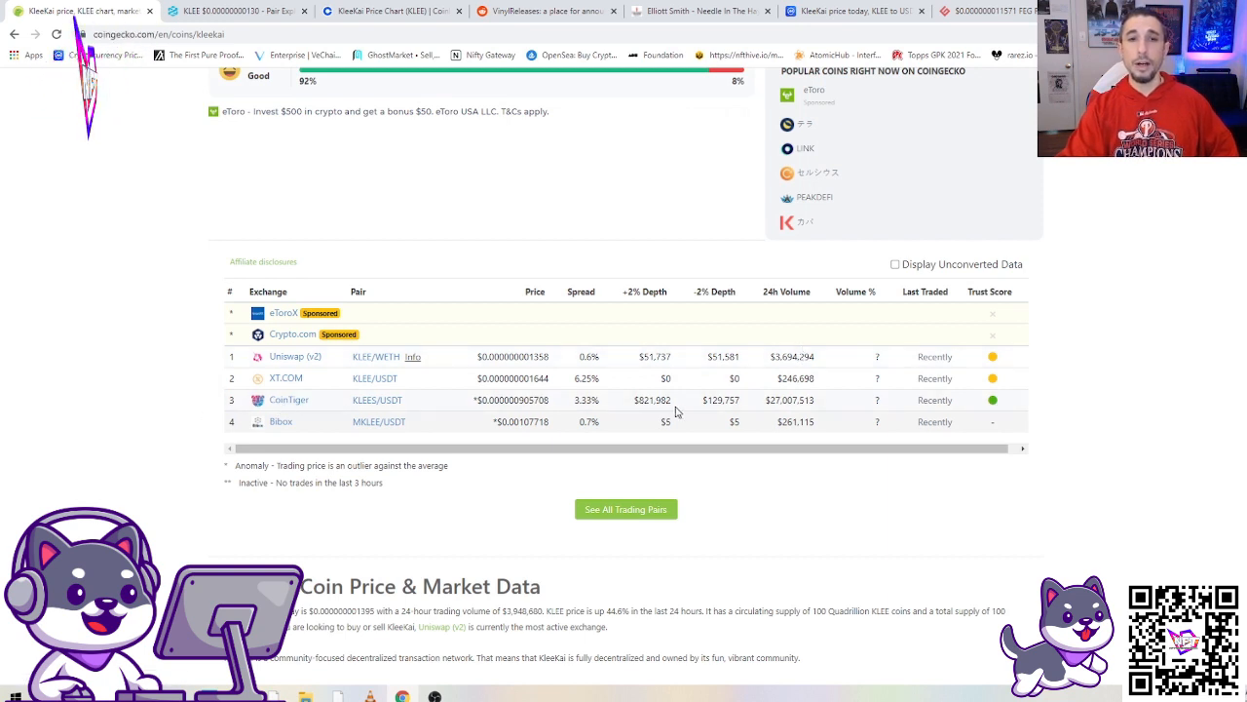
pyautogui.moveTo(787, 390)
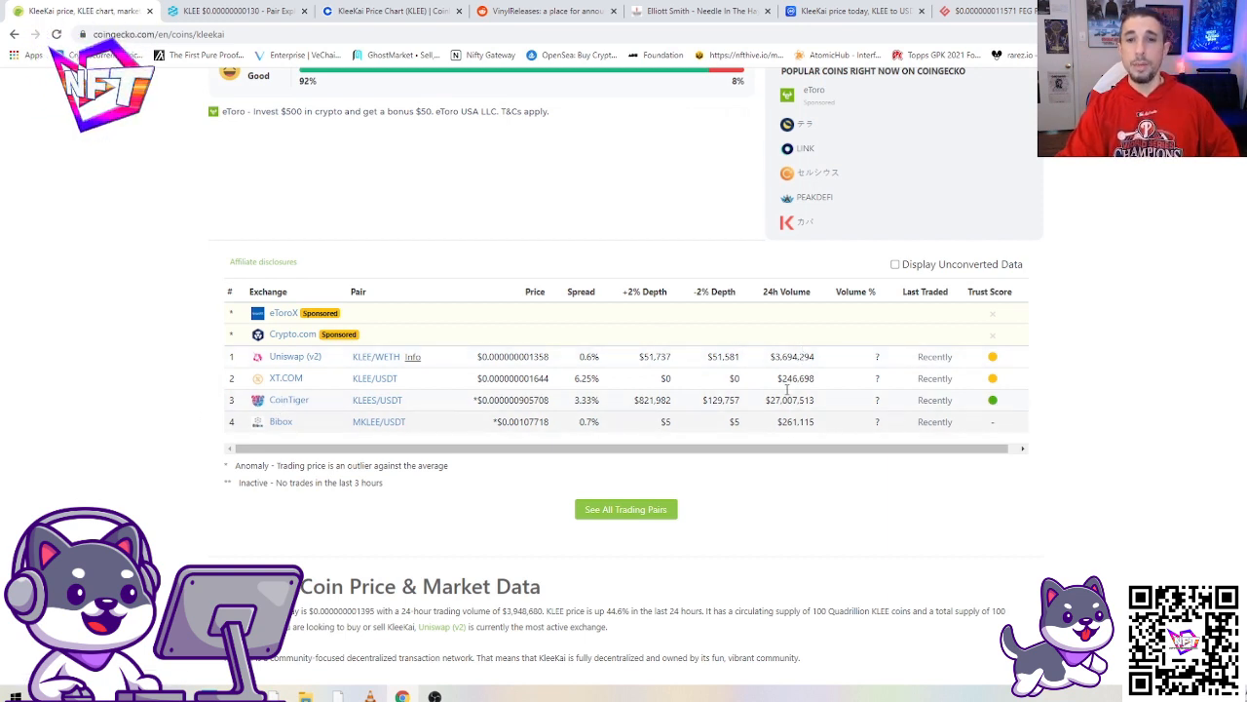
pyautogui.moveTo(834, 419)
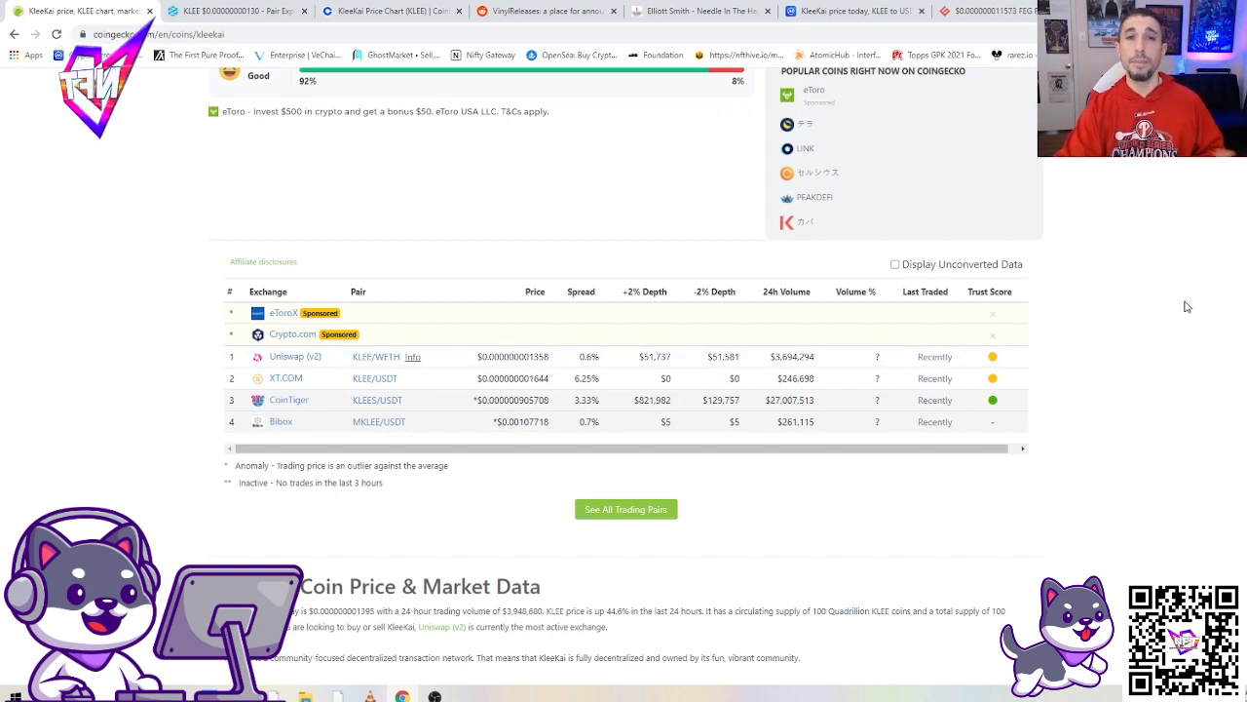
pyautogui.moveTo(1218, 345)
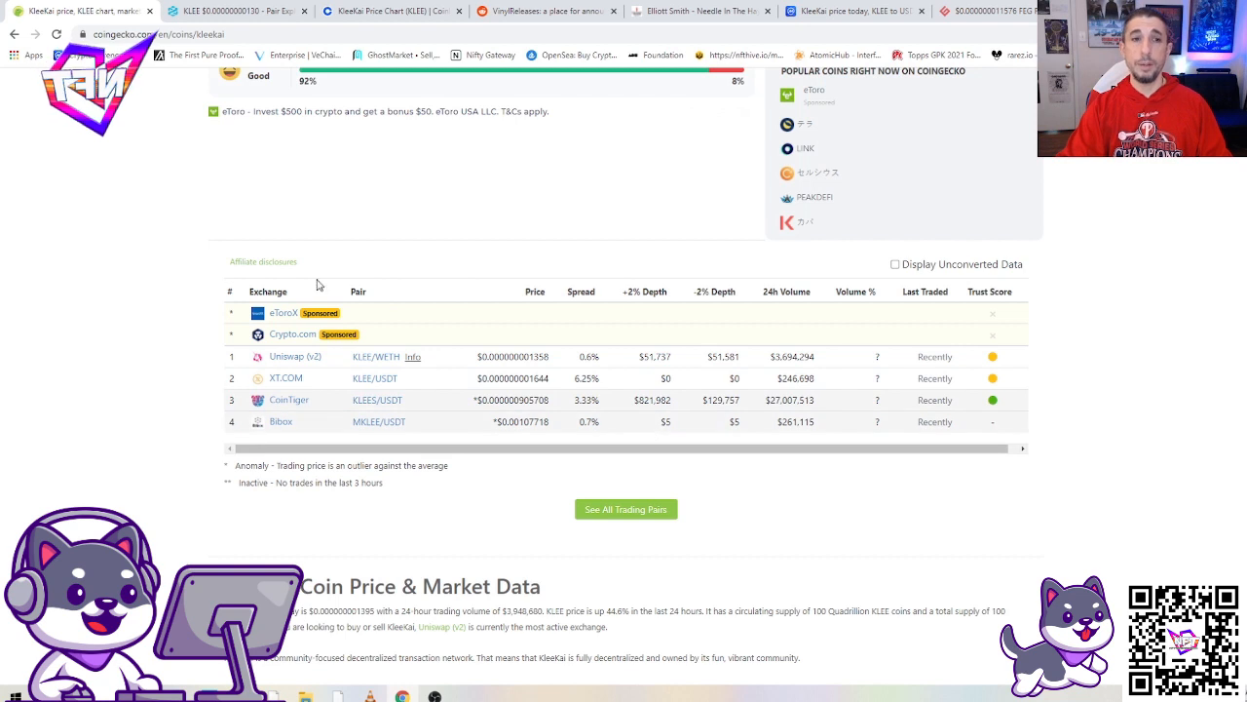
pyautogui.moveTo(1146, 462)
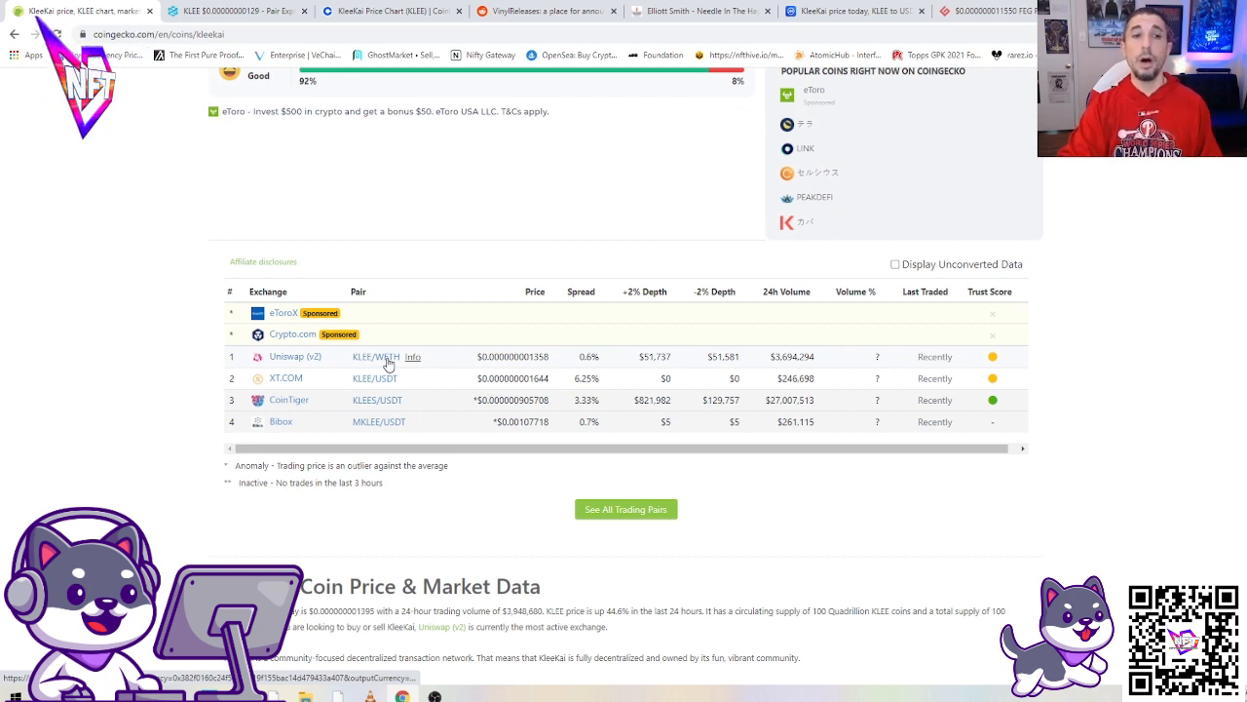
# Step: Follow the Uniswap KLEE/WETH pair link from CoinGecko's Markets table
pyautogui.click(285, 355)
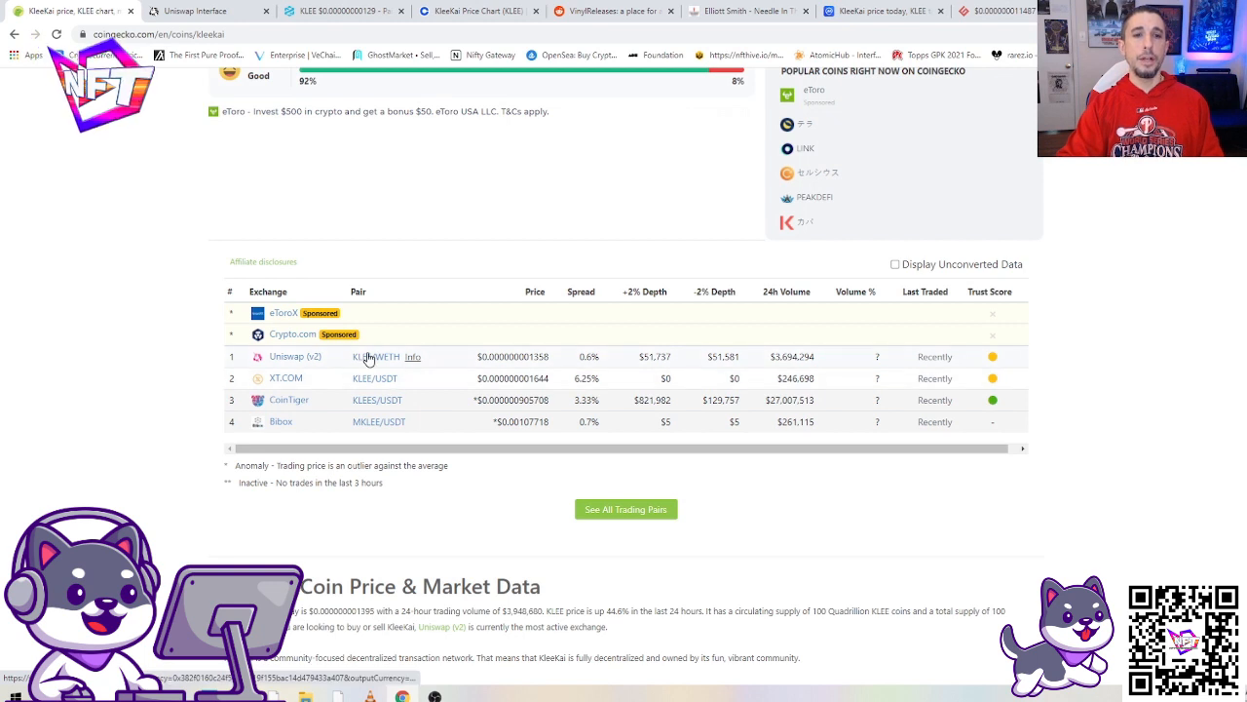
pyautogui.moveTo(402, 349)
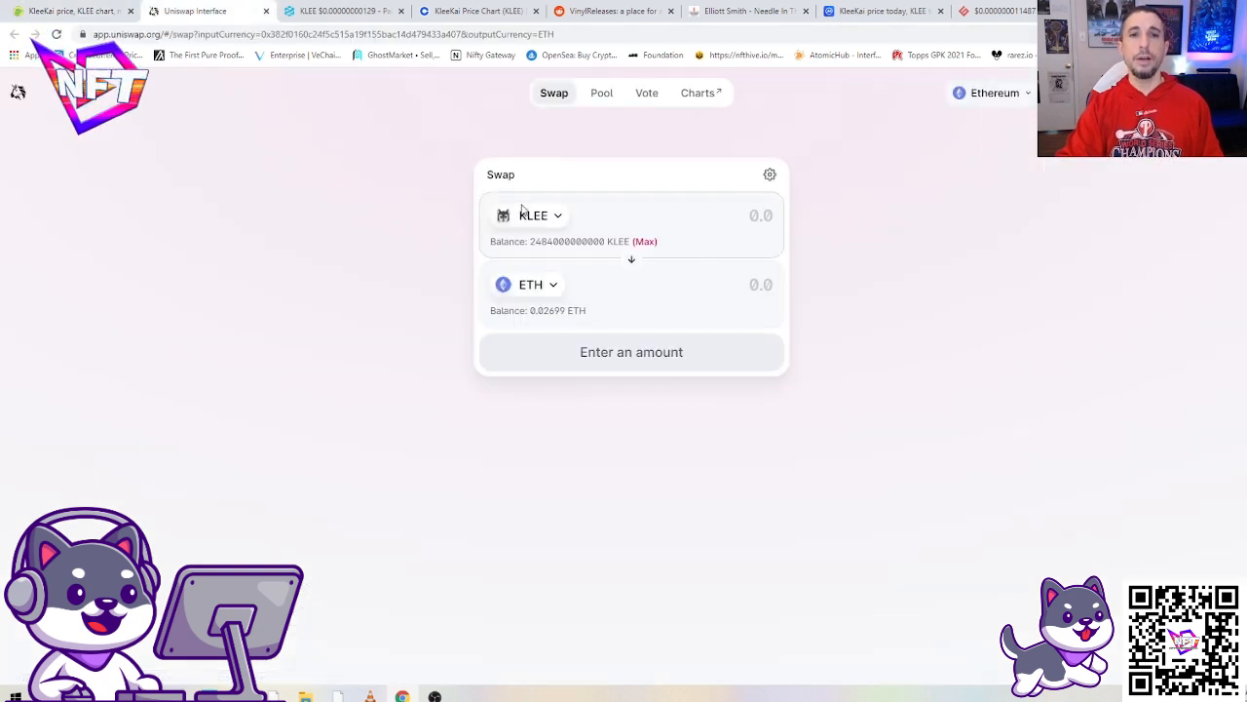
# Step: Choose ETH as the paying token and enter 0.005 ETH to swap for KLEE
pyautogui.click(534, 215)
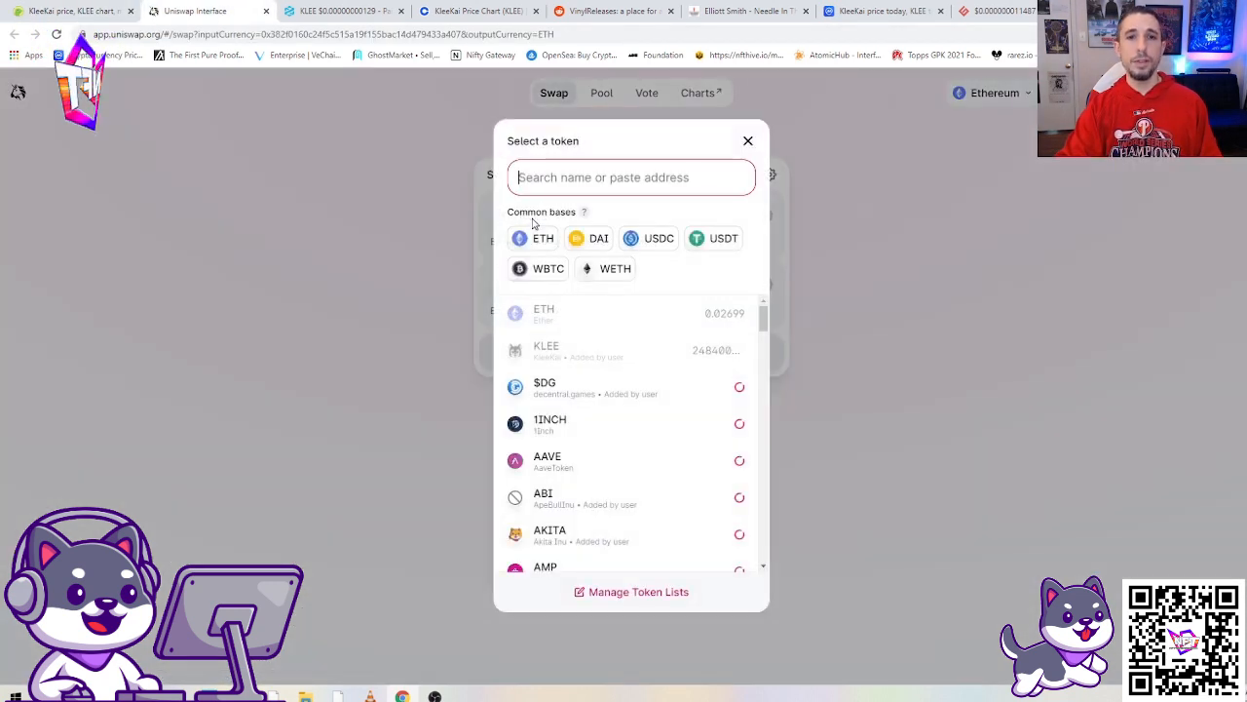
pyautogui.click(546, 351)
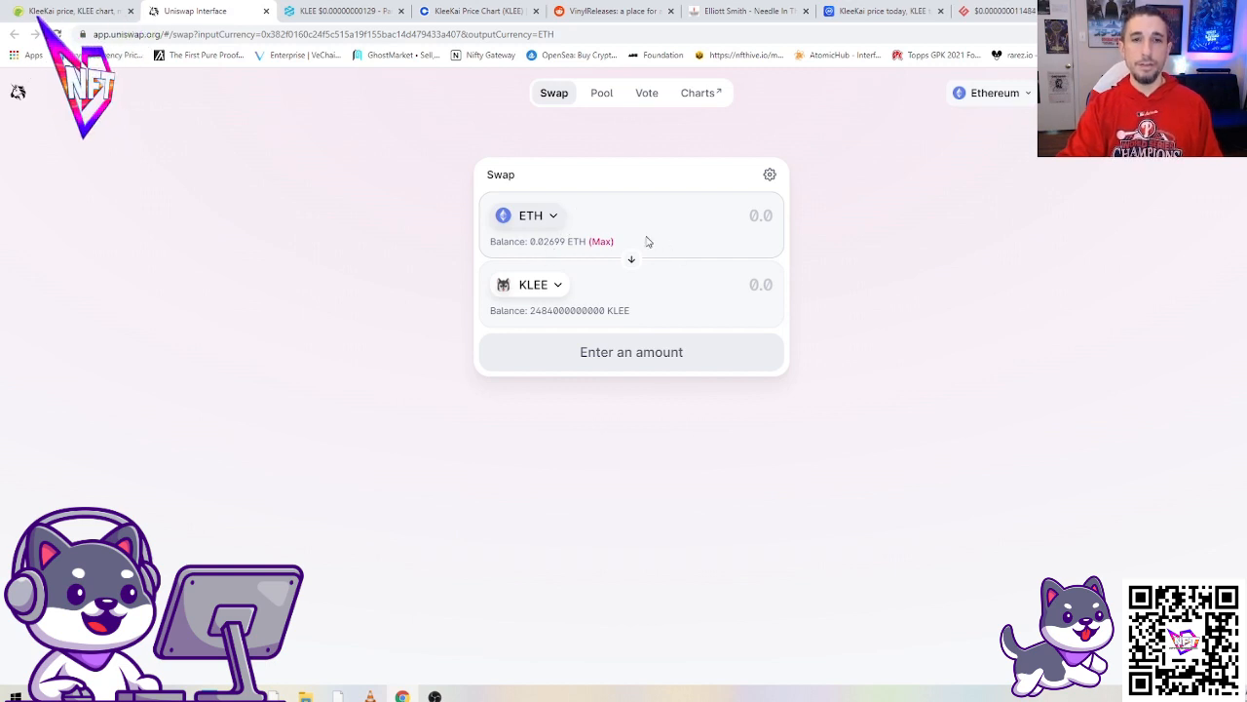
pyautogui.moveTo(331, 226)
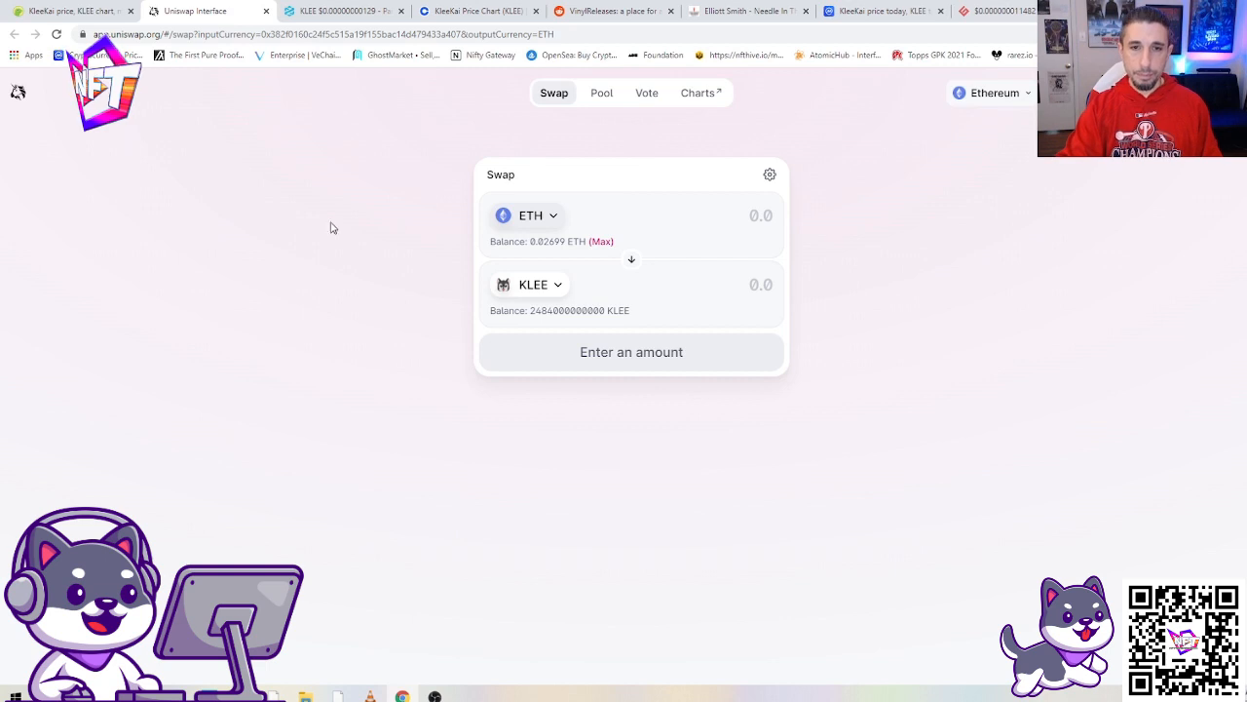
pyautogui.write('.00')
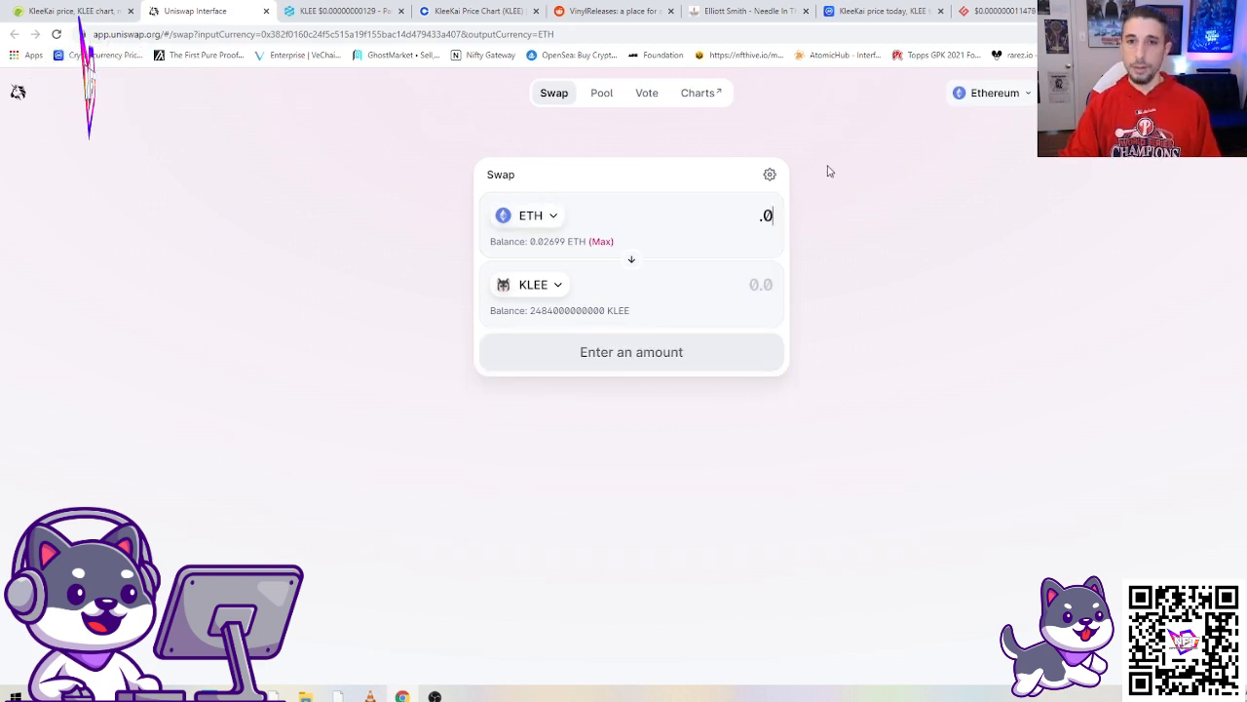
pyautogui.write('0')
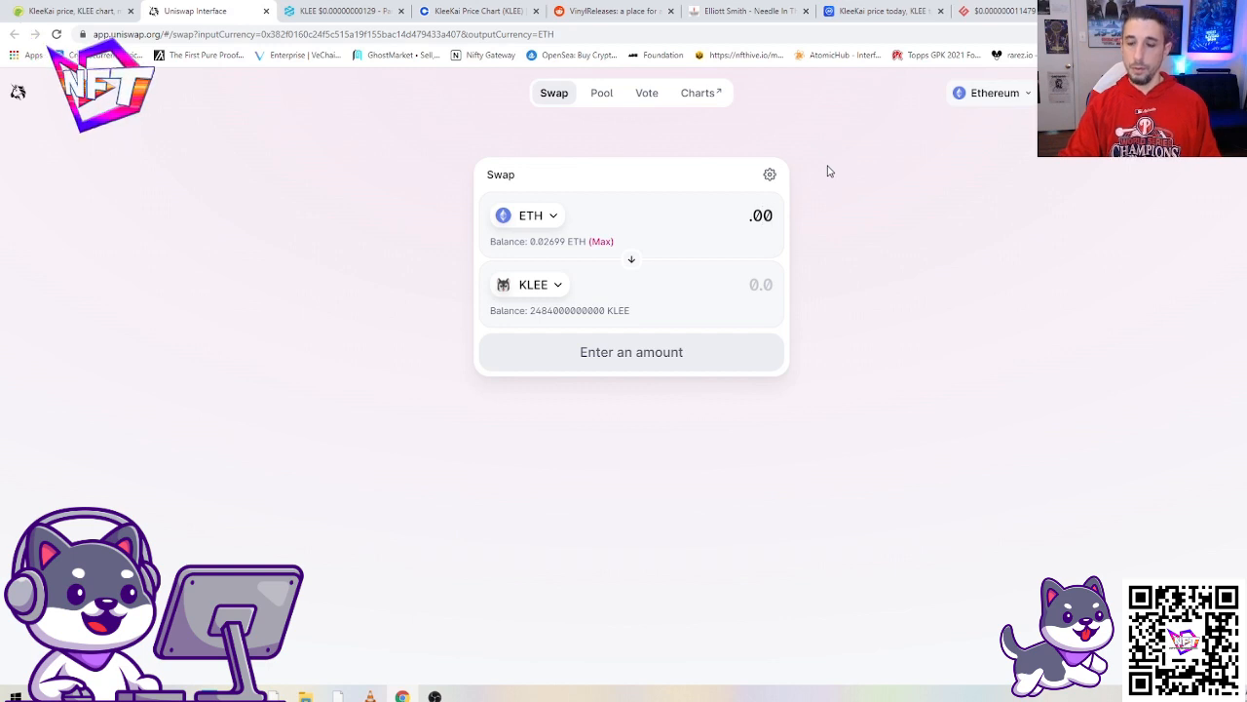
pyautogui.write('.005')
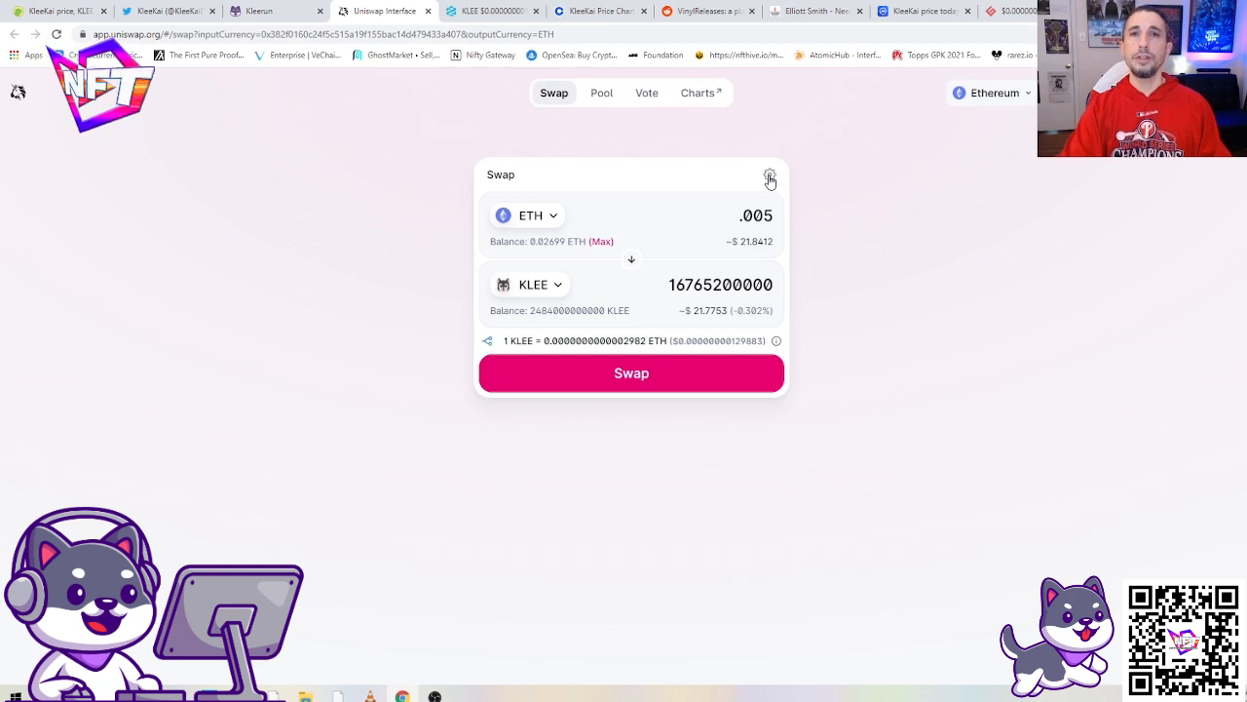
# Step: Glance at the transaction settings, then bring up the Confirm Swap summary for 0.005 ETH
pyautogui.click(770, 175)
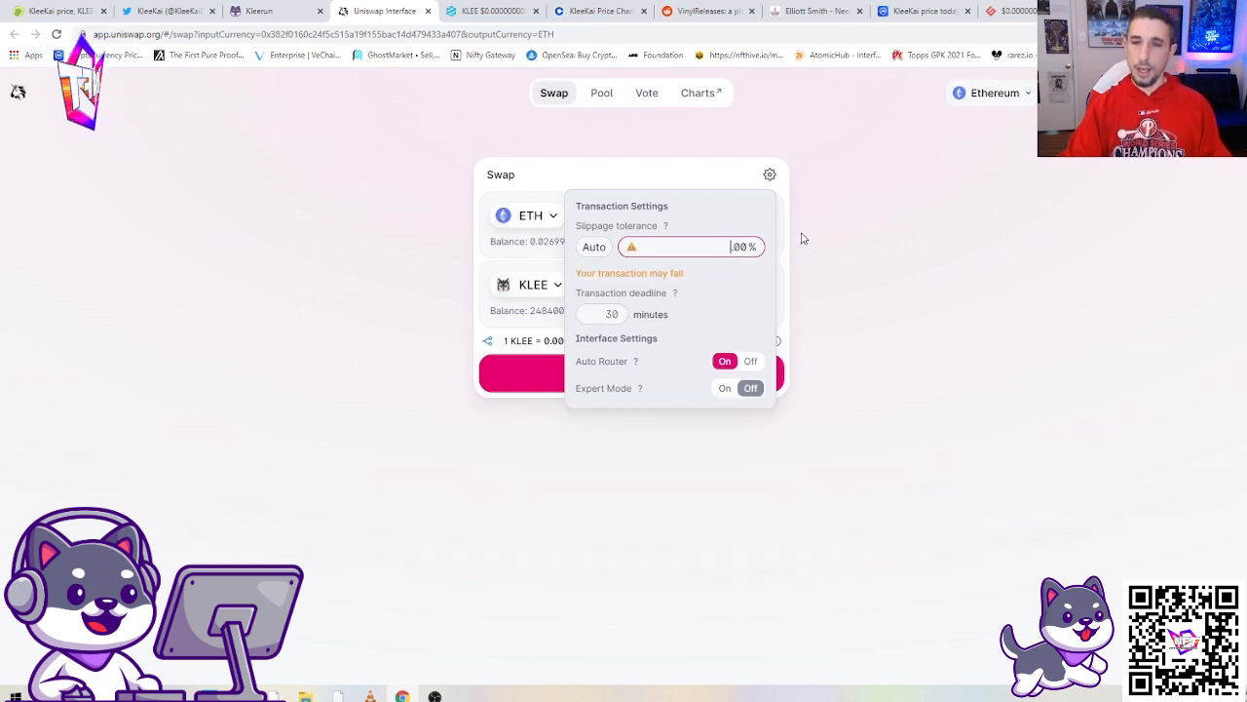
pyautogui.click(770, 173)
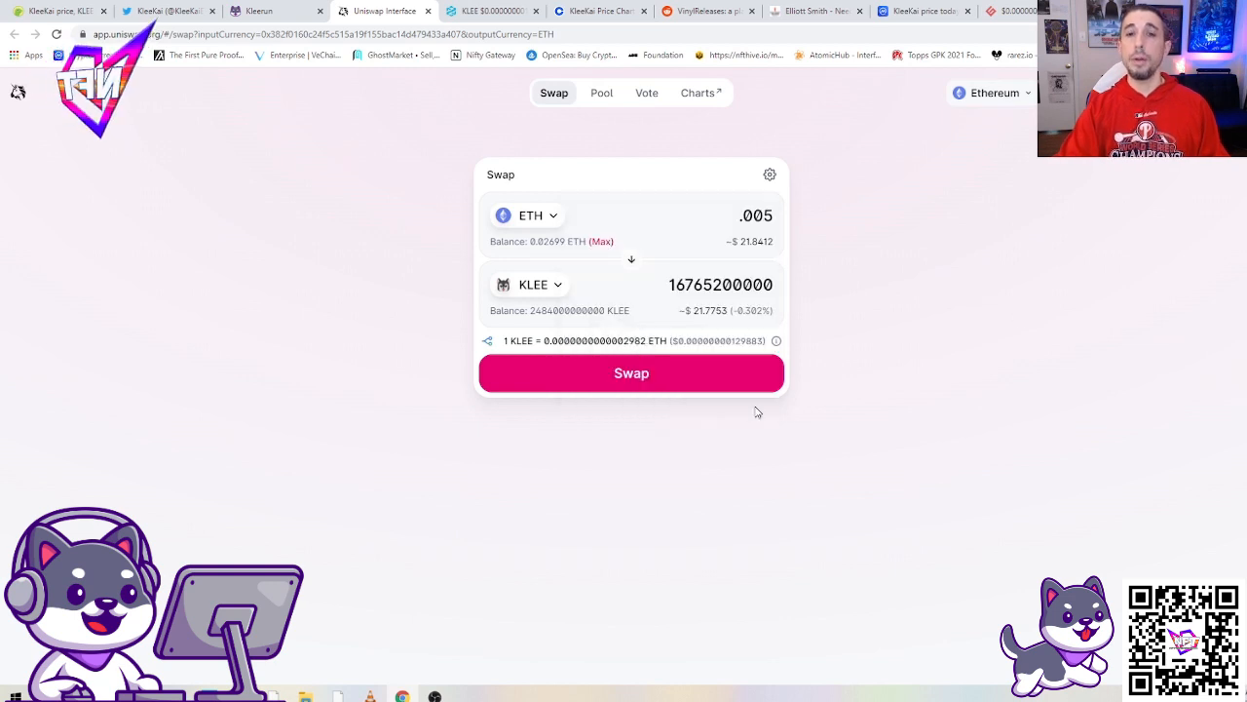
pyautogui.click(632, 372)
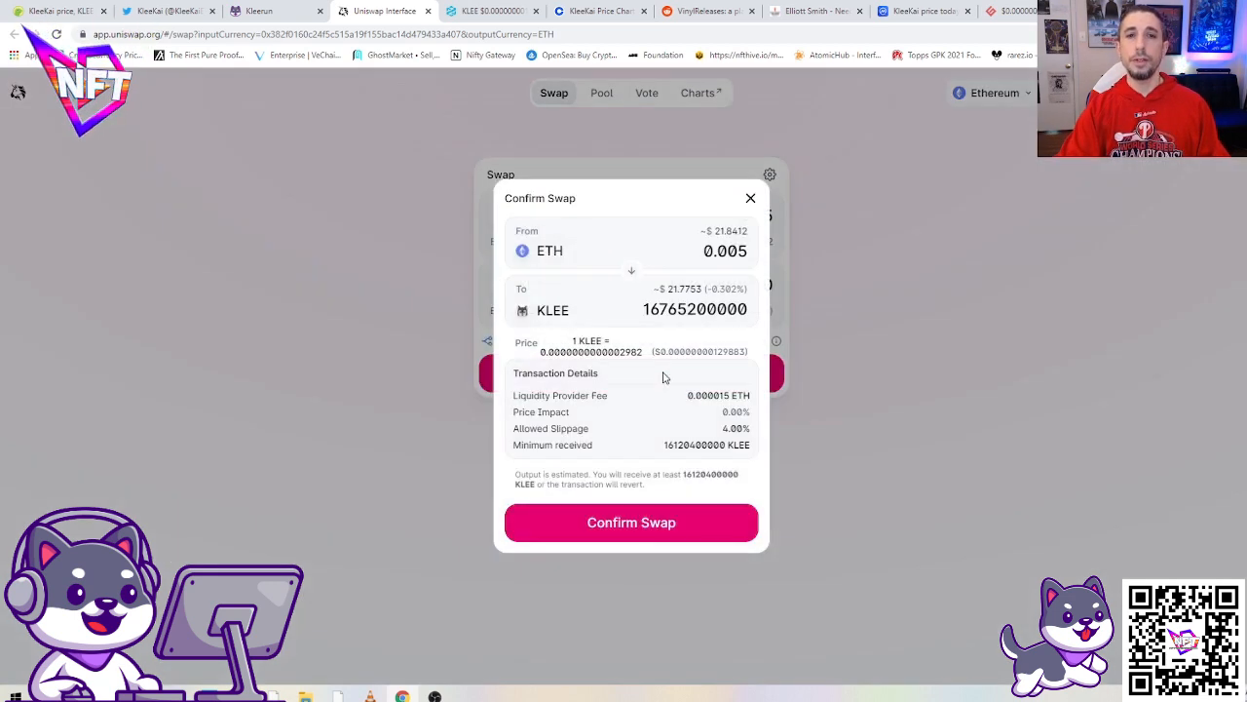
# Step: Review the Confirm Swap dialog and close it without trading
pyautogui.click(632, 522)
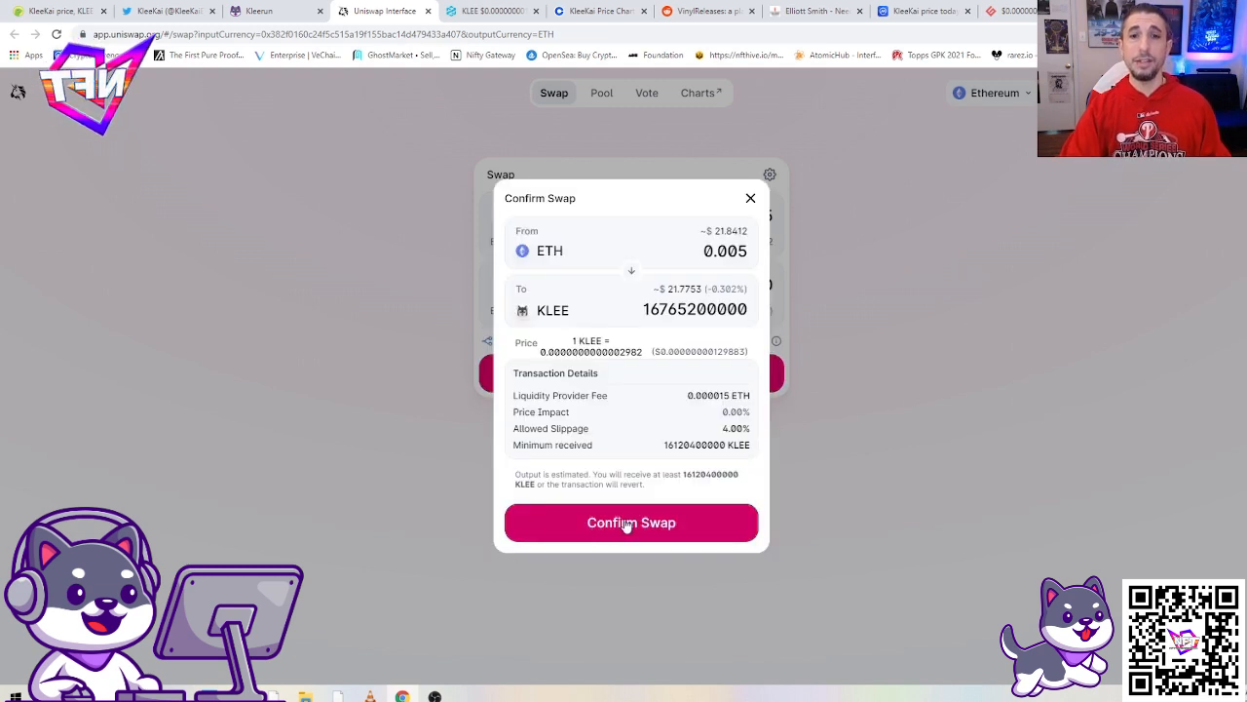
pyautogui.moveTo(659, 477)
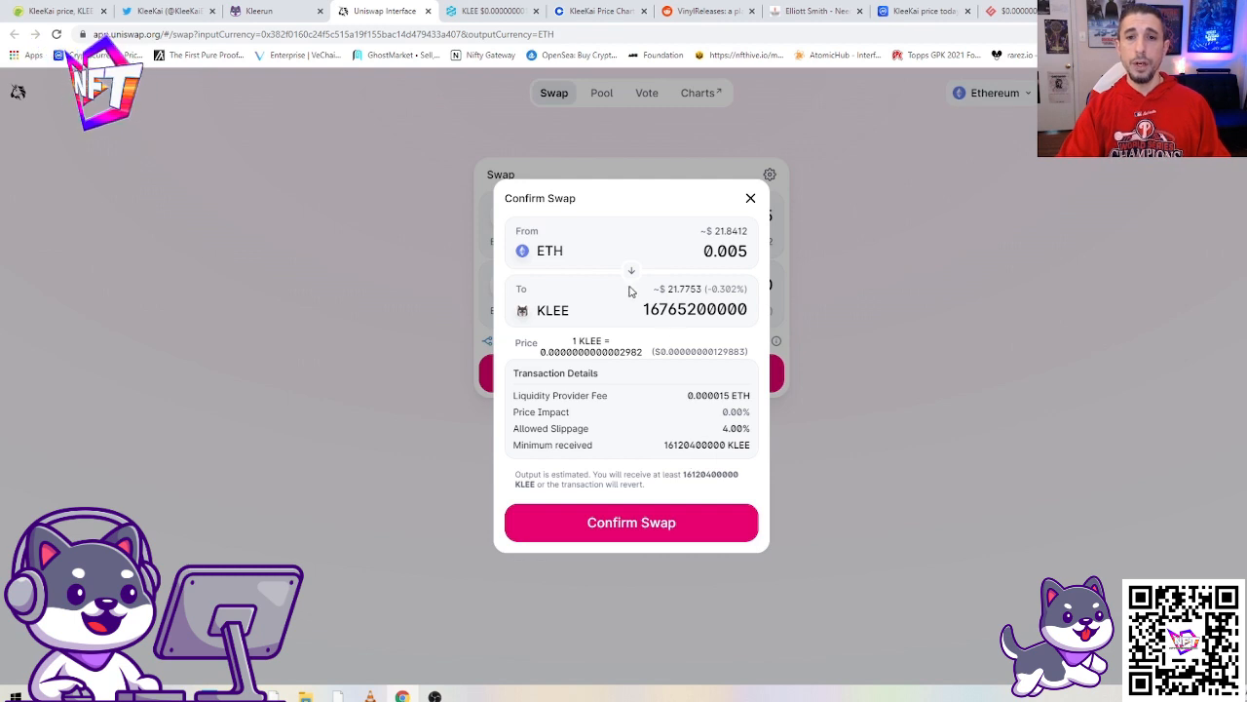
pyautogui.moveTo(1180, 481)
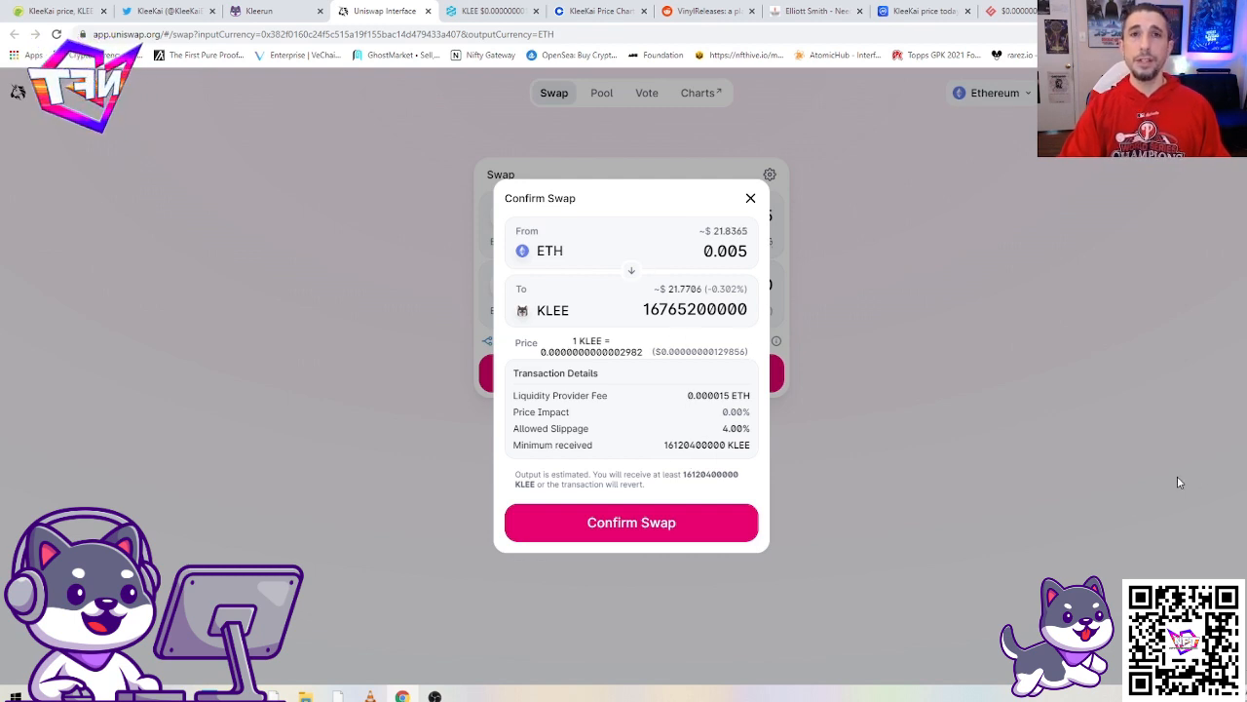
pyautogui.moveTo(1154, 557)
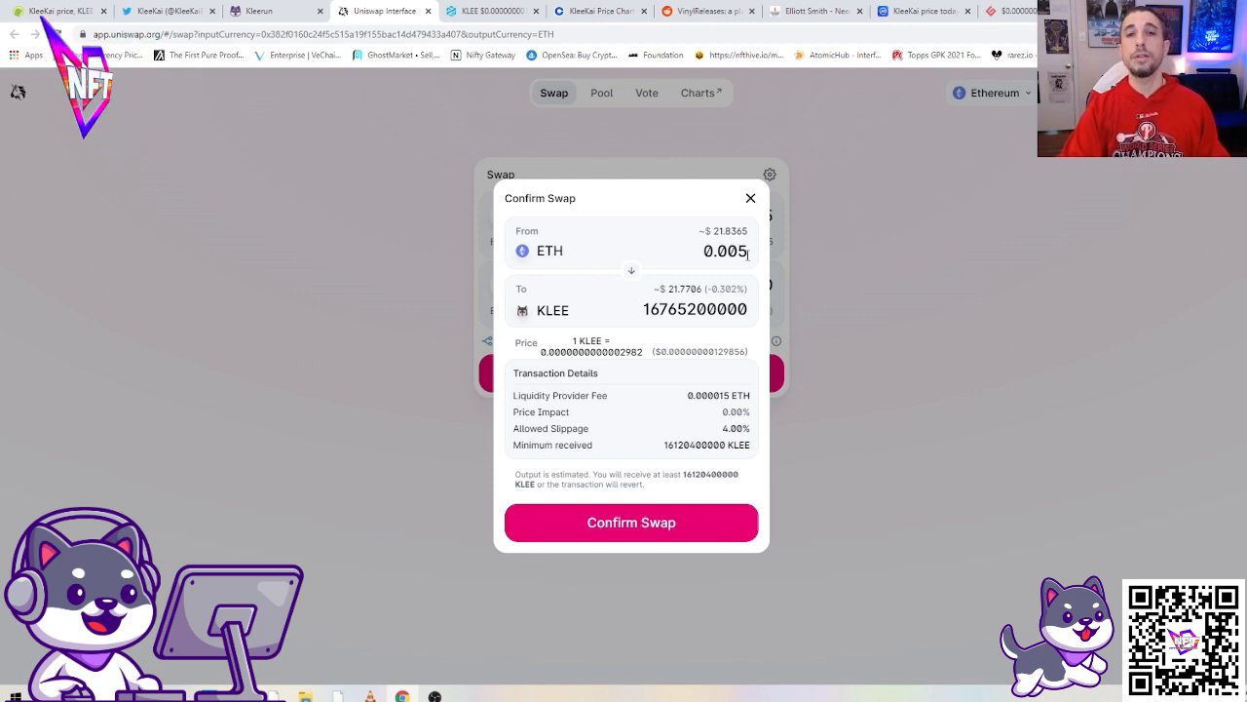
pyautogui.click(751, 199)
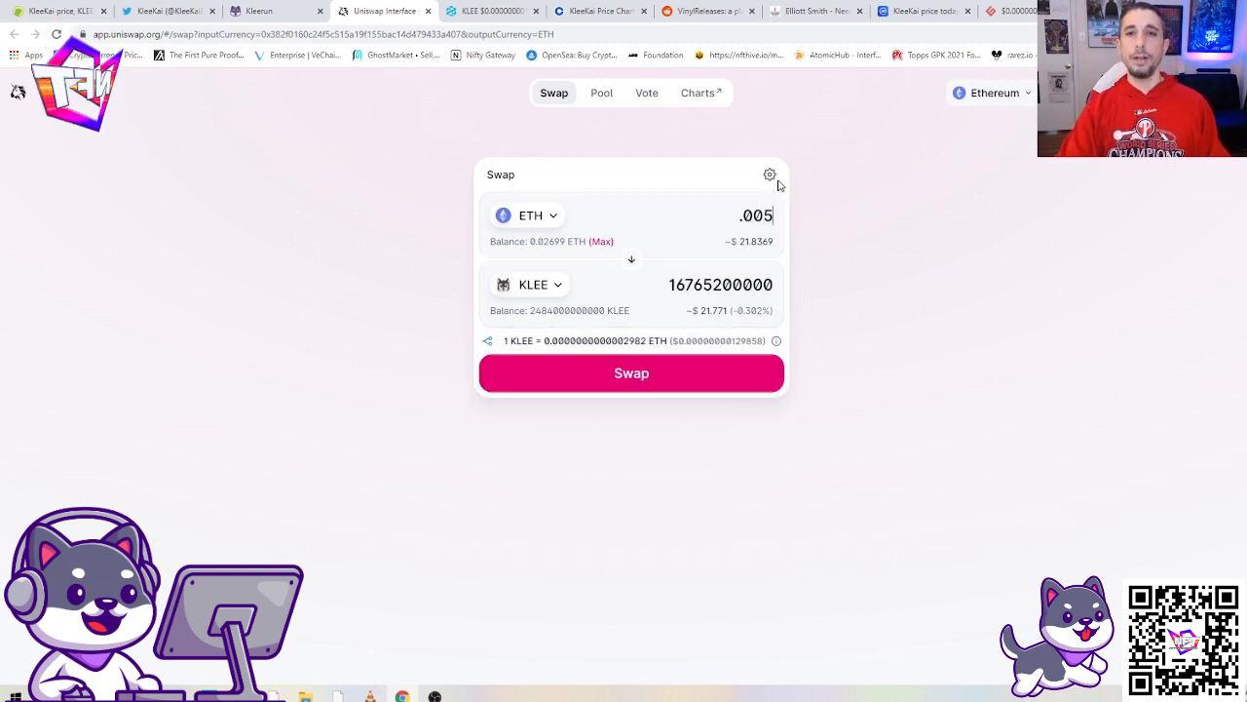
# Step: Check the slippage and deadline settings, then switch to the KleeKai website tab
pyautogui.click(770, 173)
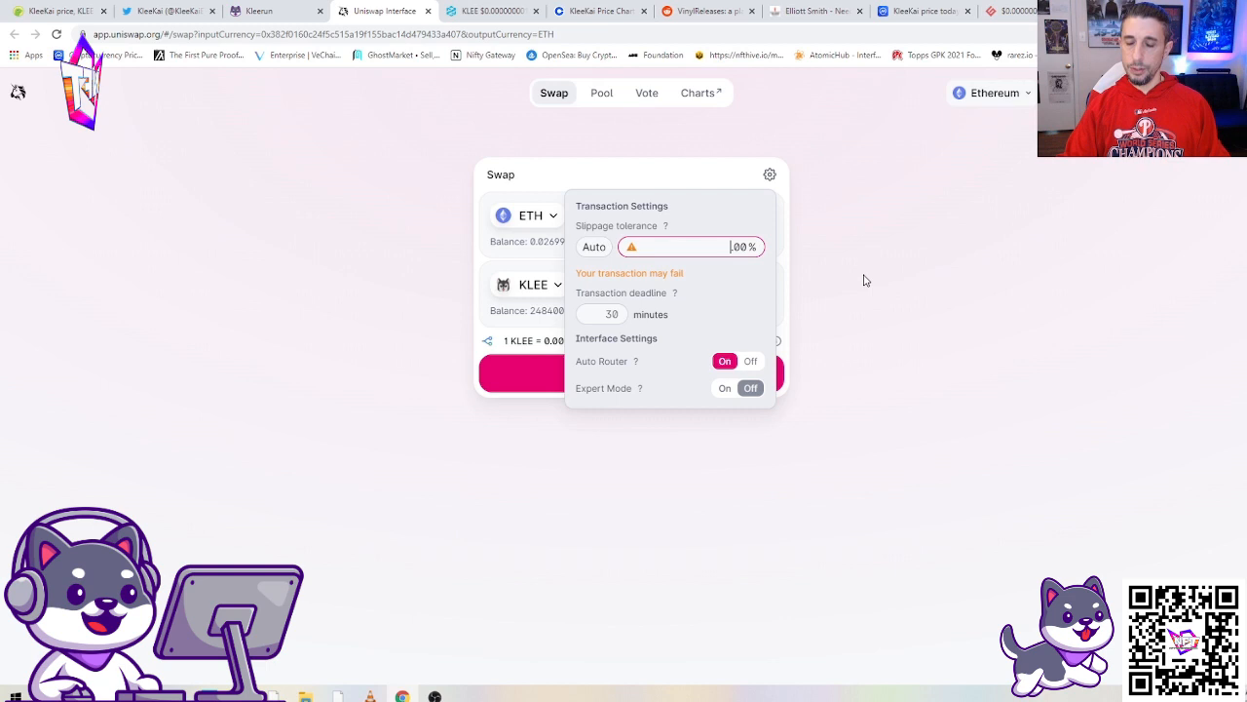
pyautogui.click(770, 174)
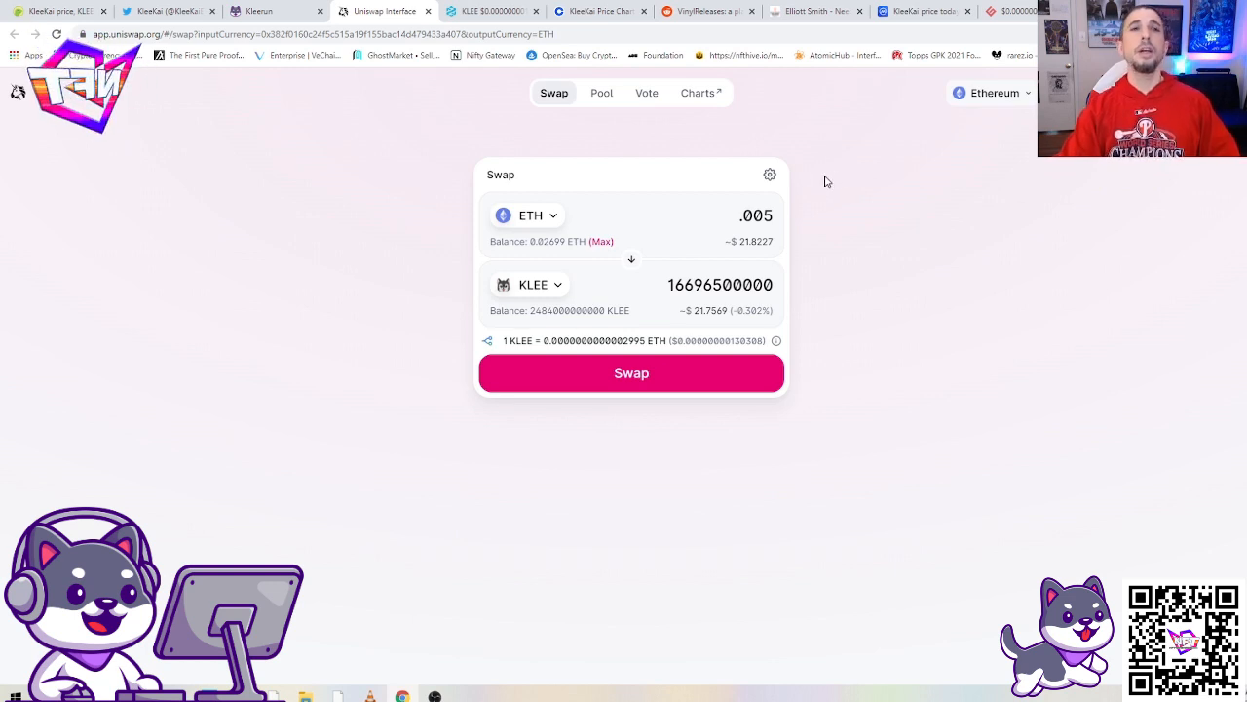
pyautogui.click(273, 12)
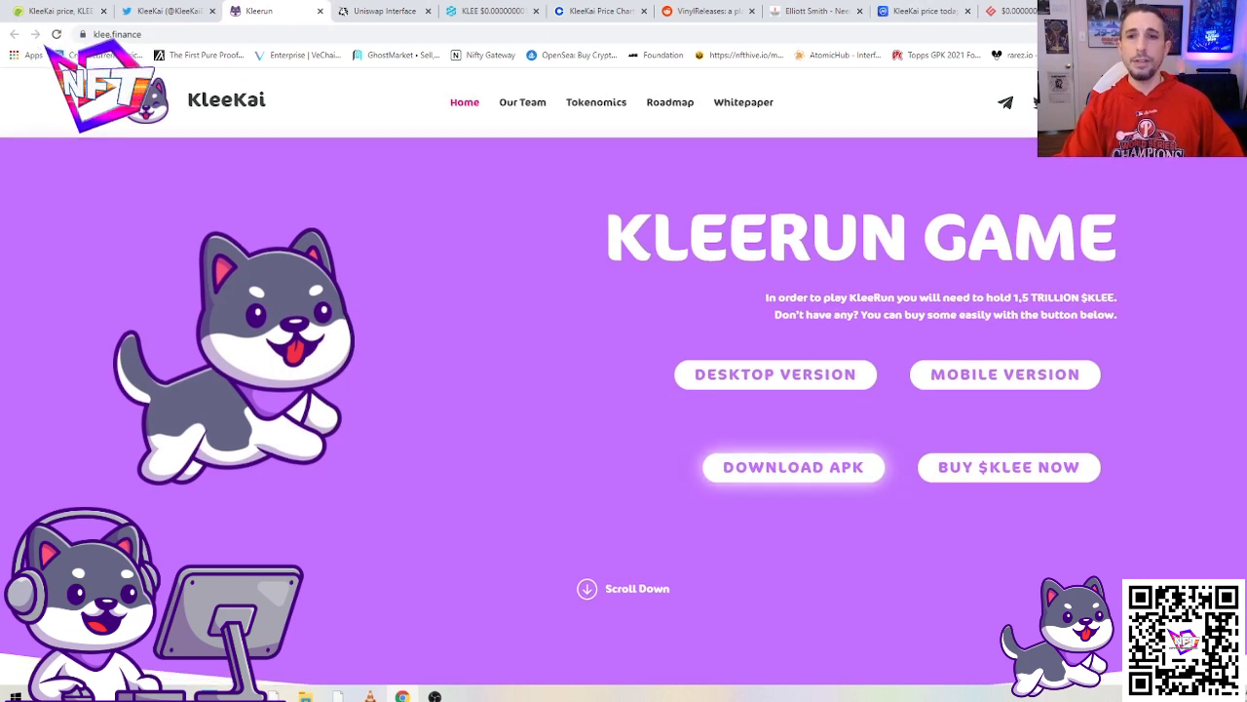
# Step: Browse the KleeRun and Our Team sections, then return to the Uniswap swap form
pyautogui.scroll(-3)
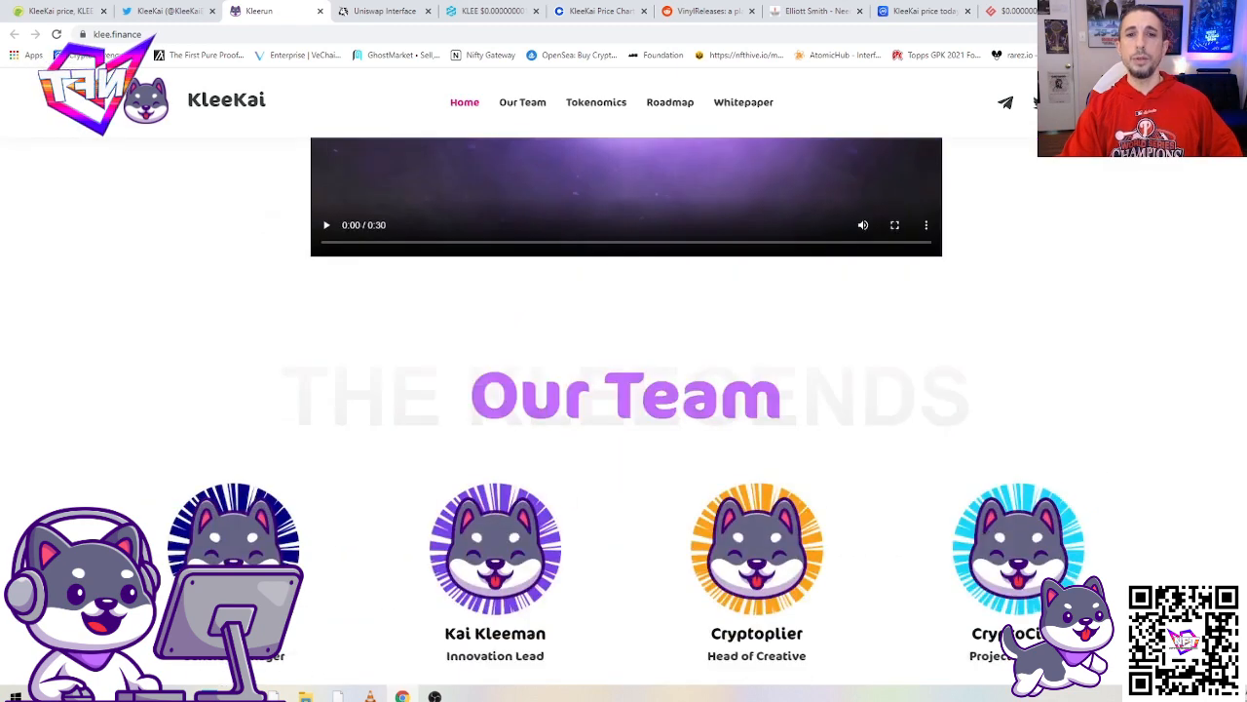
pyautogui.scroll(-3)
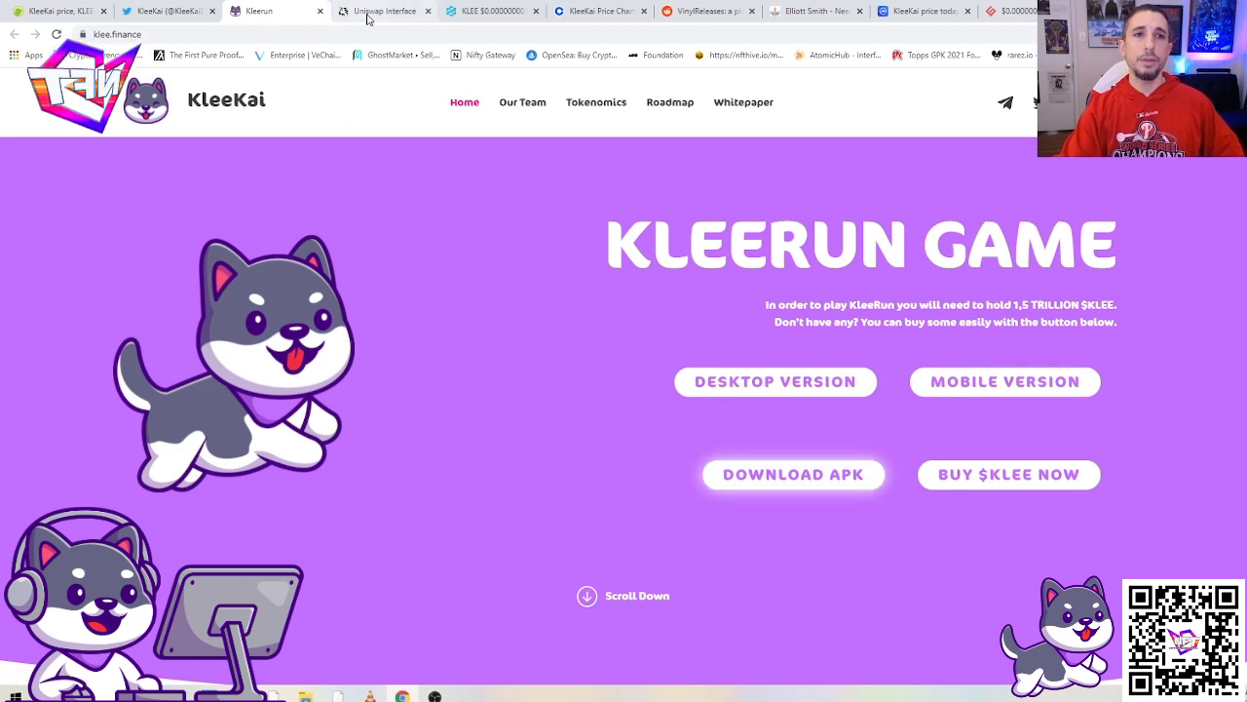
pyautogui.click(386, 12)
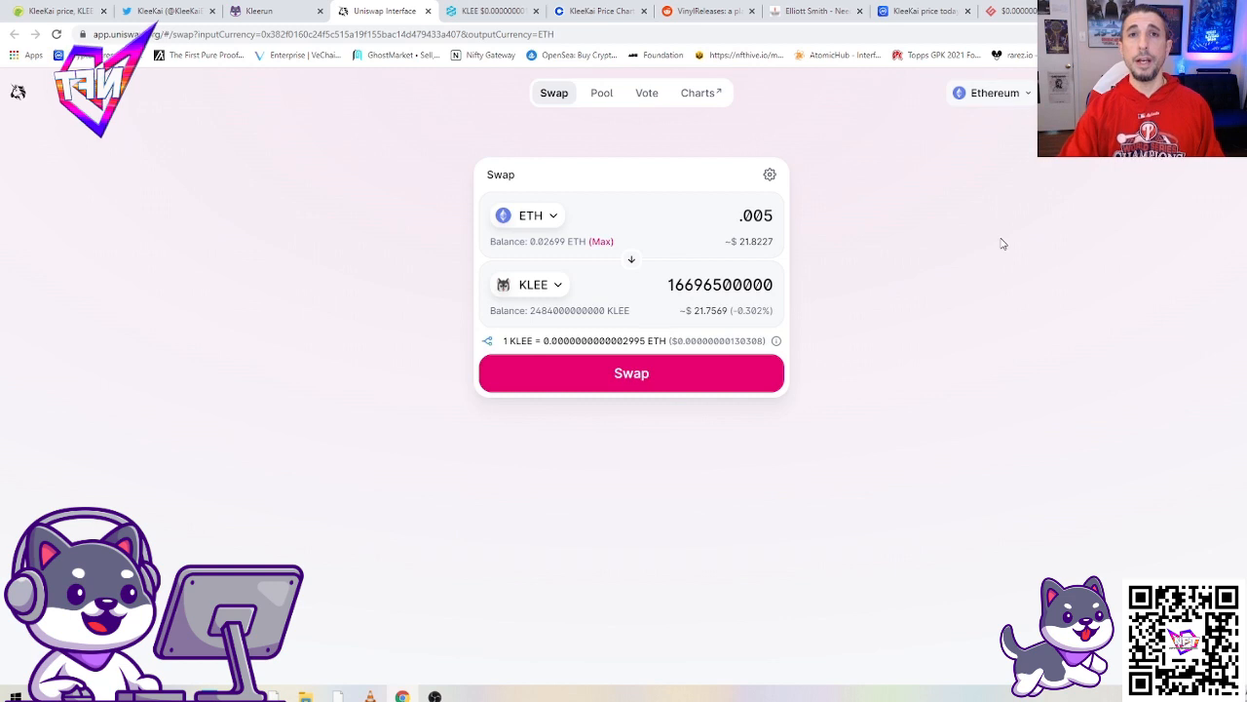
pyautogui.moveTo(1128, 343)
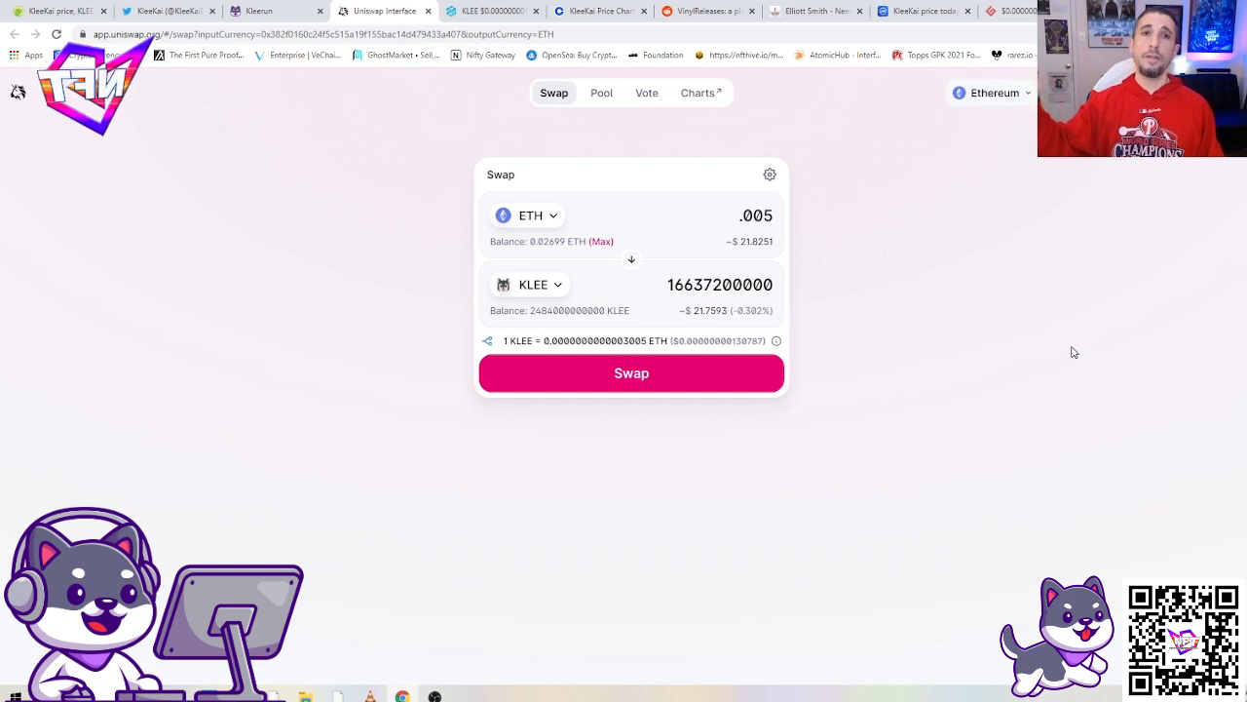
# Step: Review the refreshed KLEE quote for 0.005 ETH on the Uniswap swap form
pyautogui.click(631, 372)
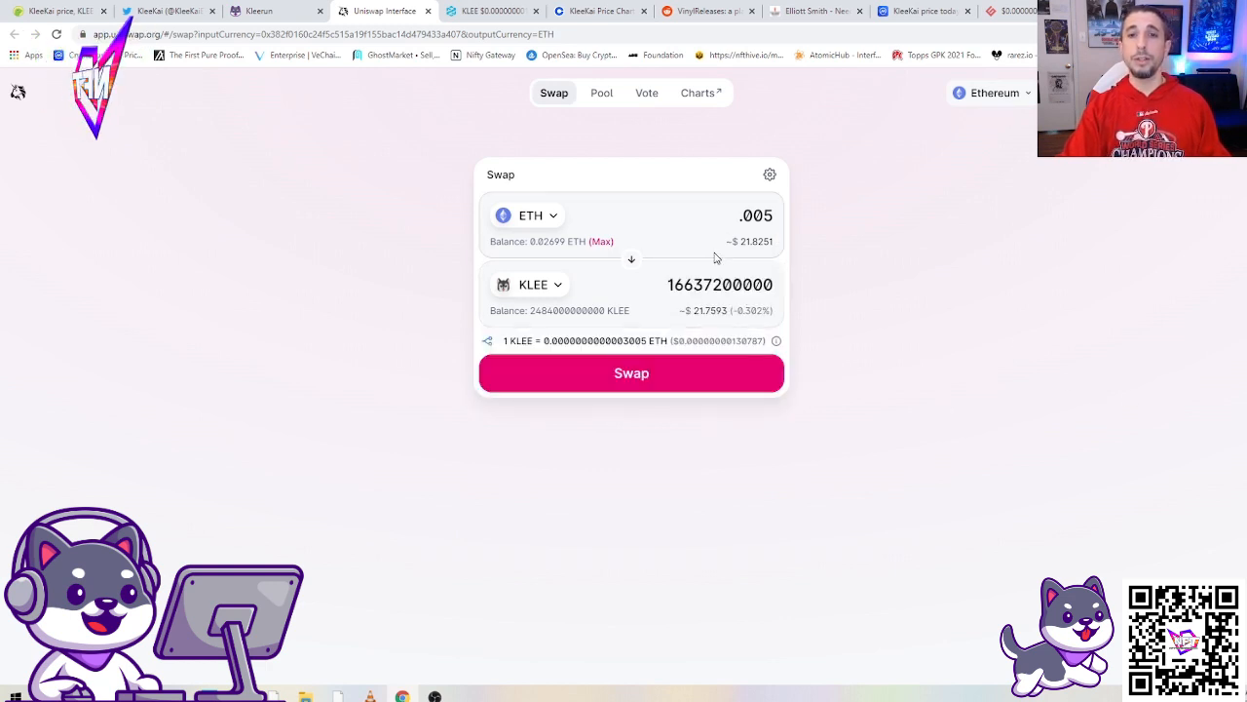
pyautogui.moveTo(1008, 296)
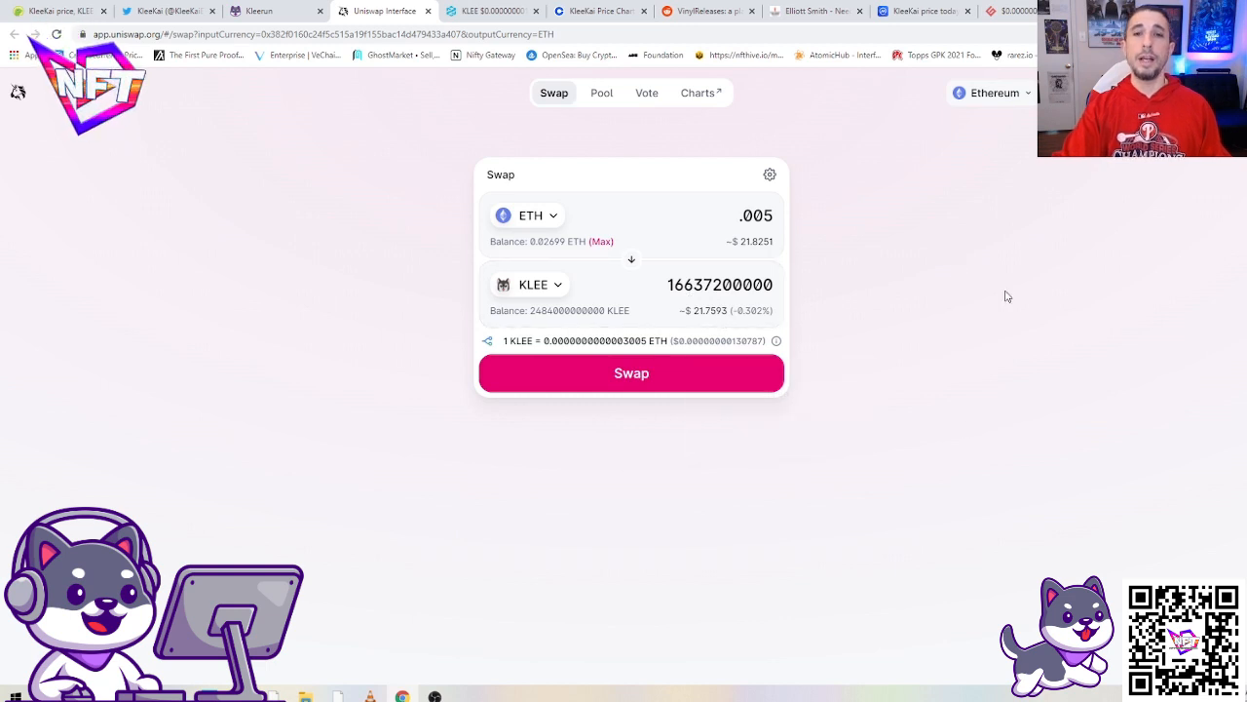
pyautogui.moveTo(807, 212)
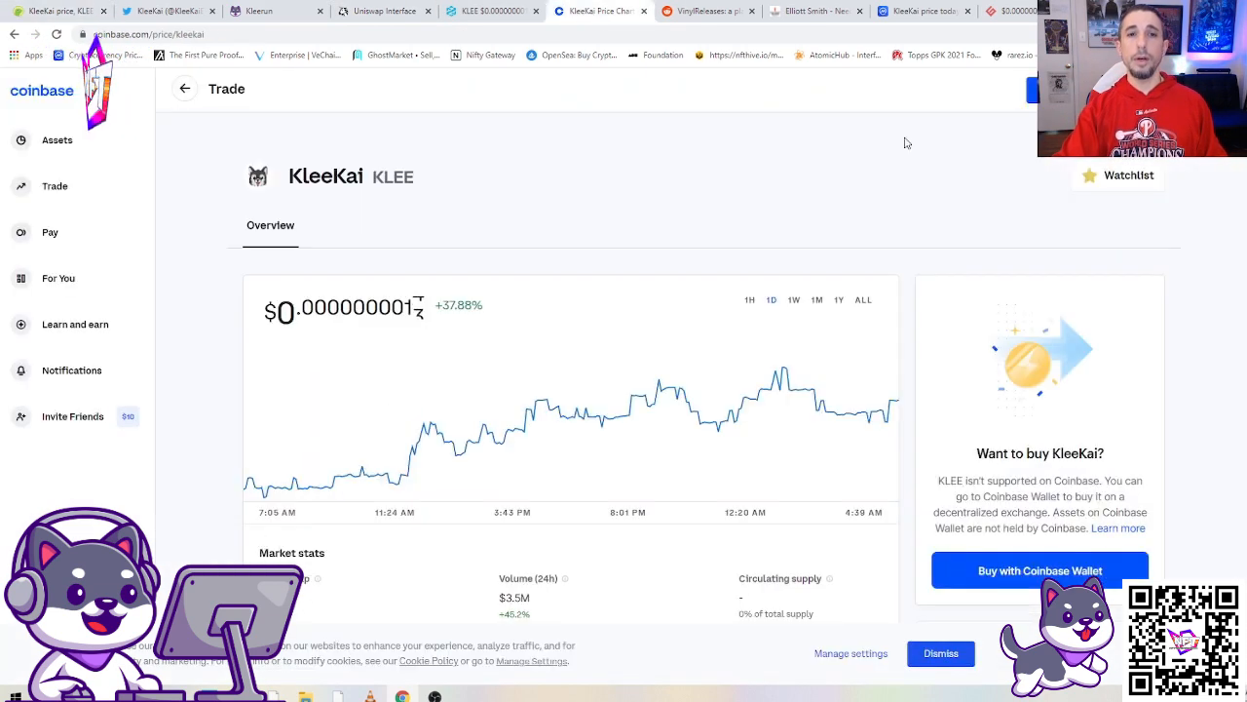
# Step: Check KleeKai on CoinMarketCap and its home page, then land on CoinGecko's KleeKai page
pyautogui.click(924, 12)
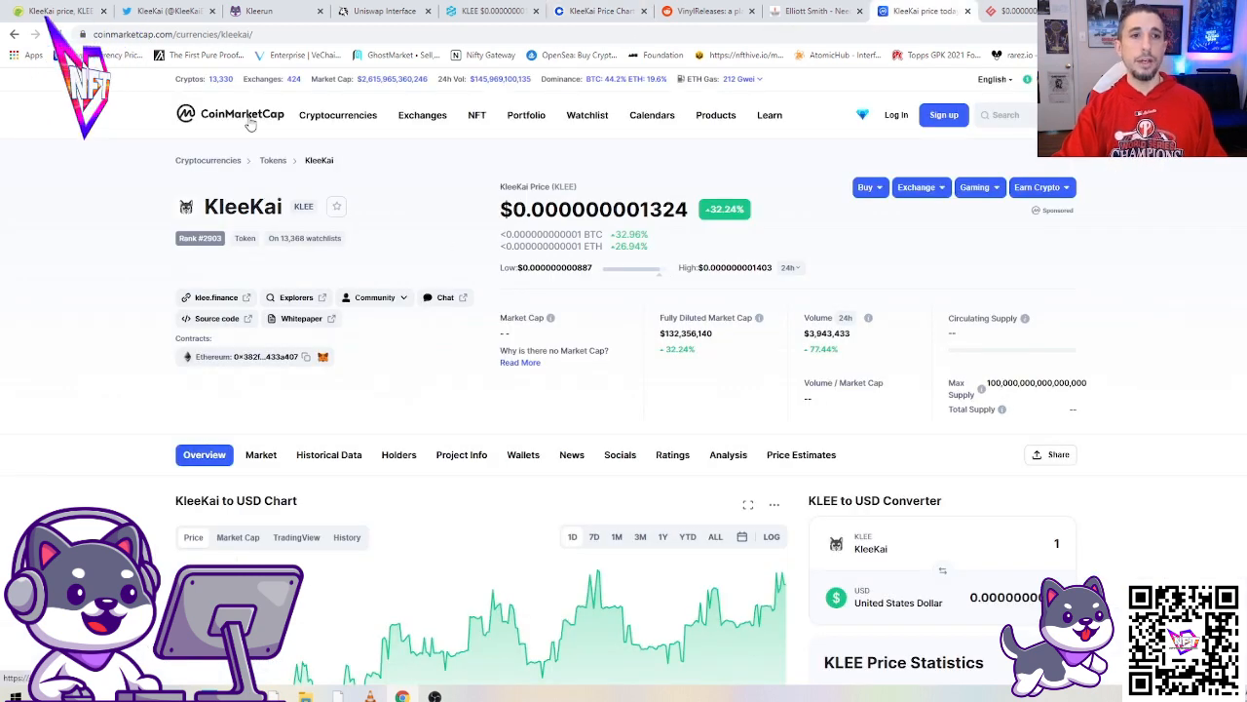
pyautogui.click(230, 113)
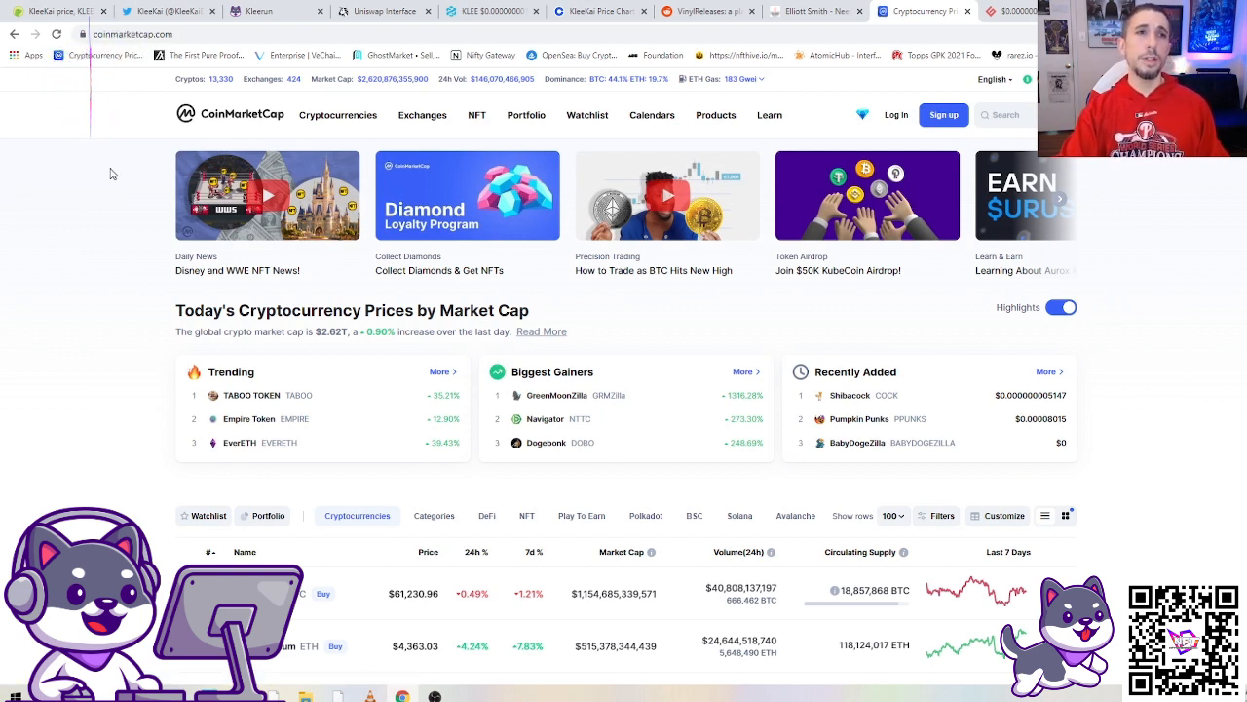
pyautogui.click(166, 12)
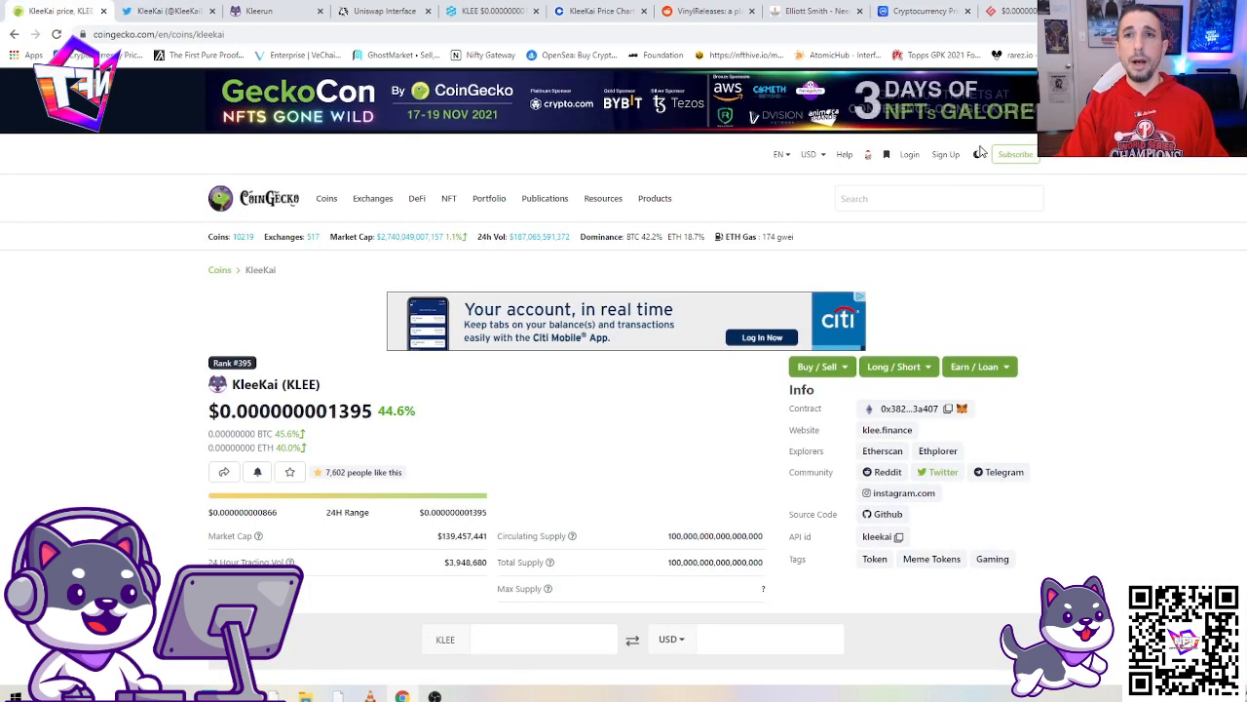
pyautogui.click(920, 12)
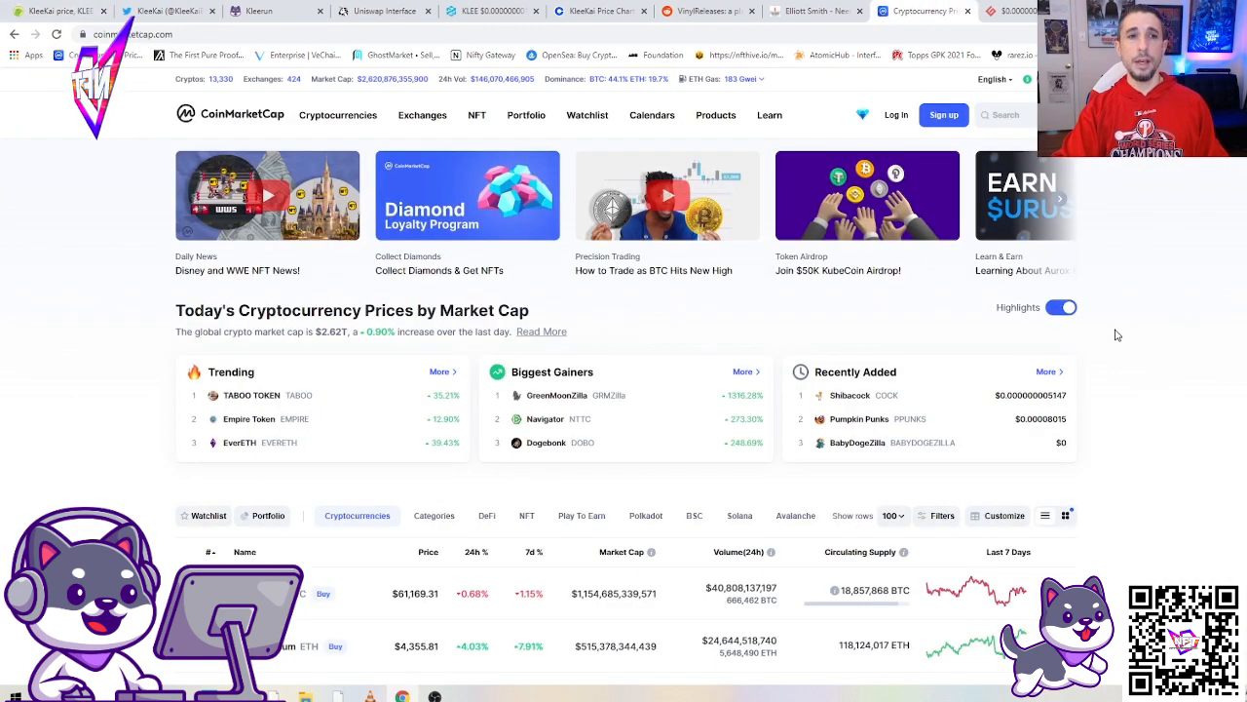
pyautogui.click(284, 593)
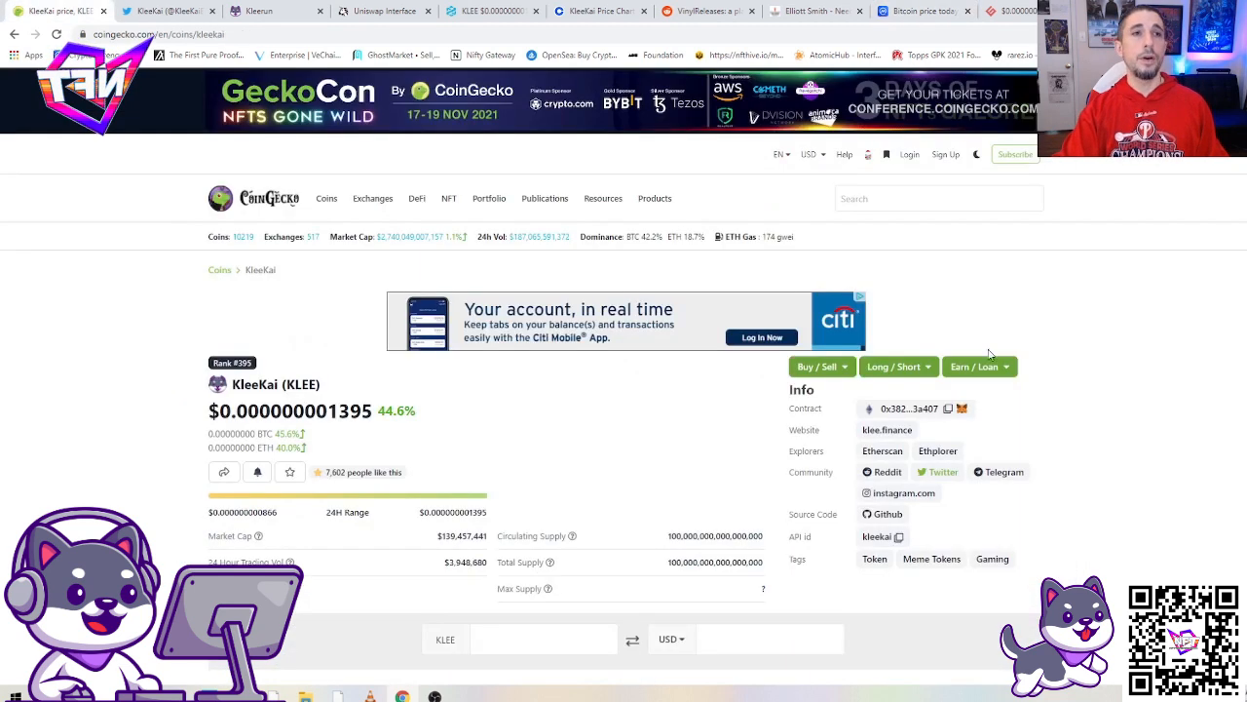
pyautogui.moveTo(1230, 557)
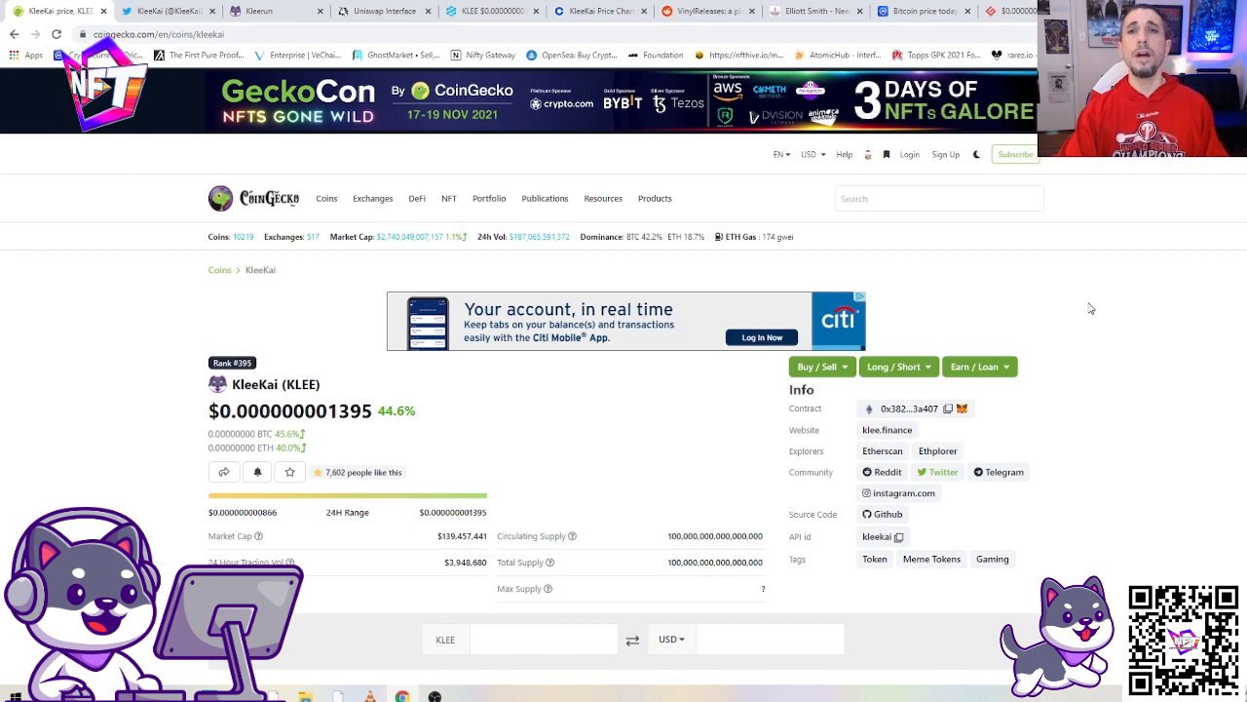
pyautogui.moveTo(1164, 261)
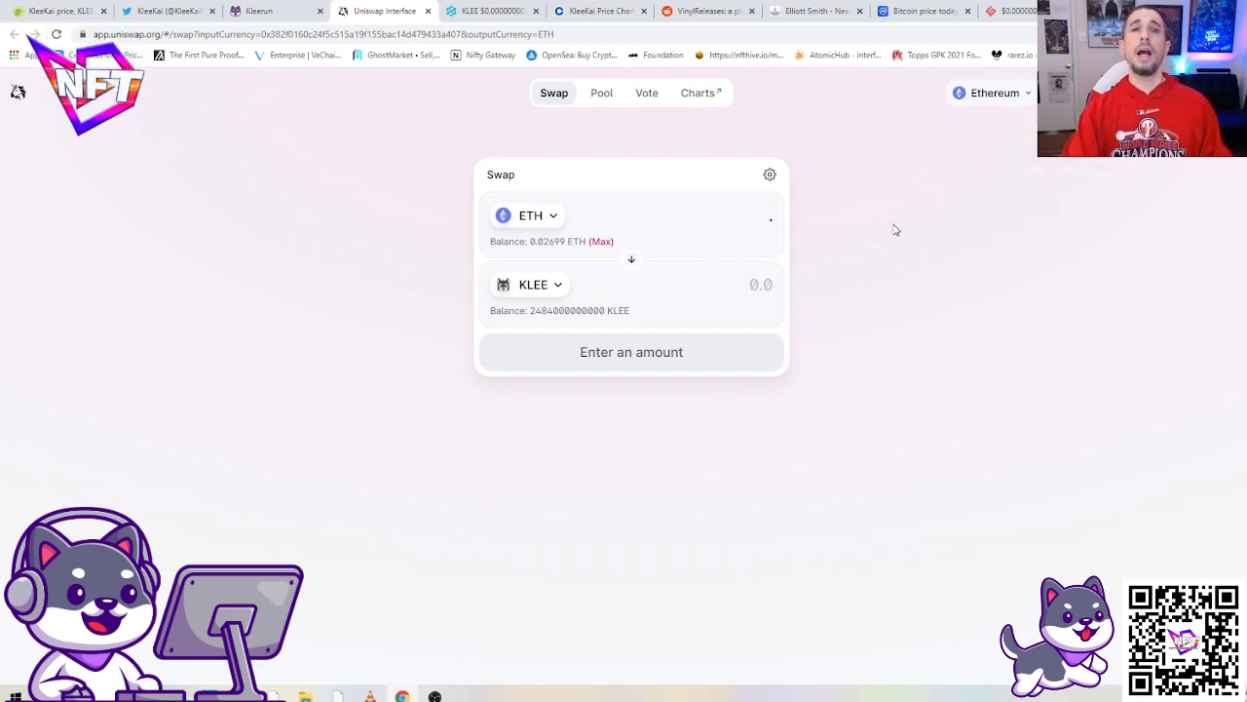
pyautogui.moveTo(1064, 373)
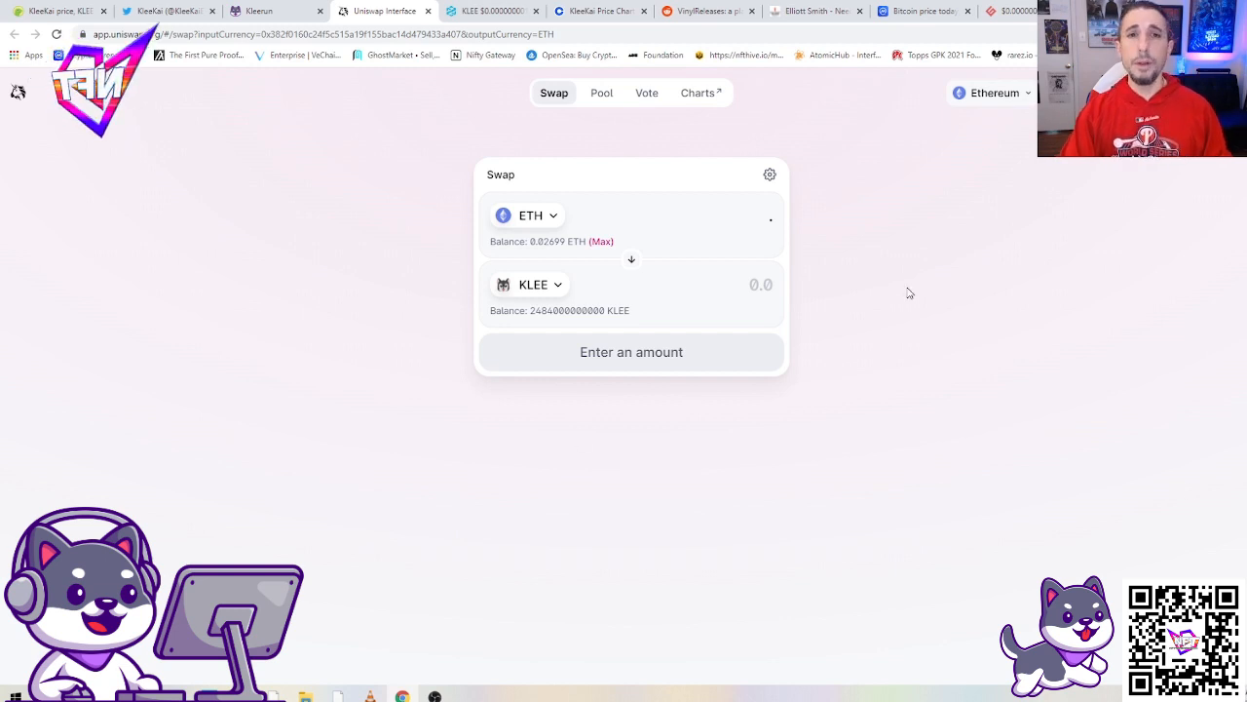
pyautogui.moveTo(1029, 366)
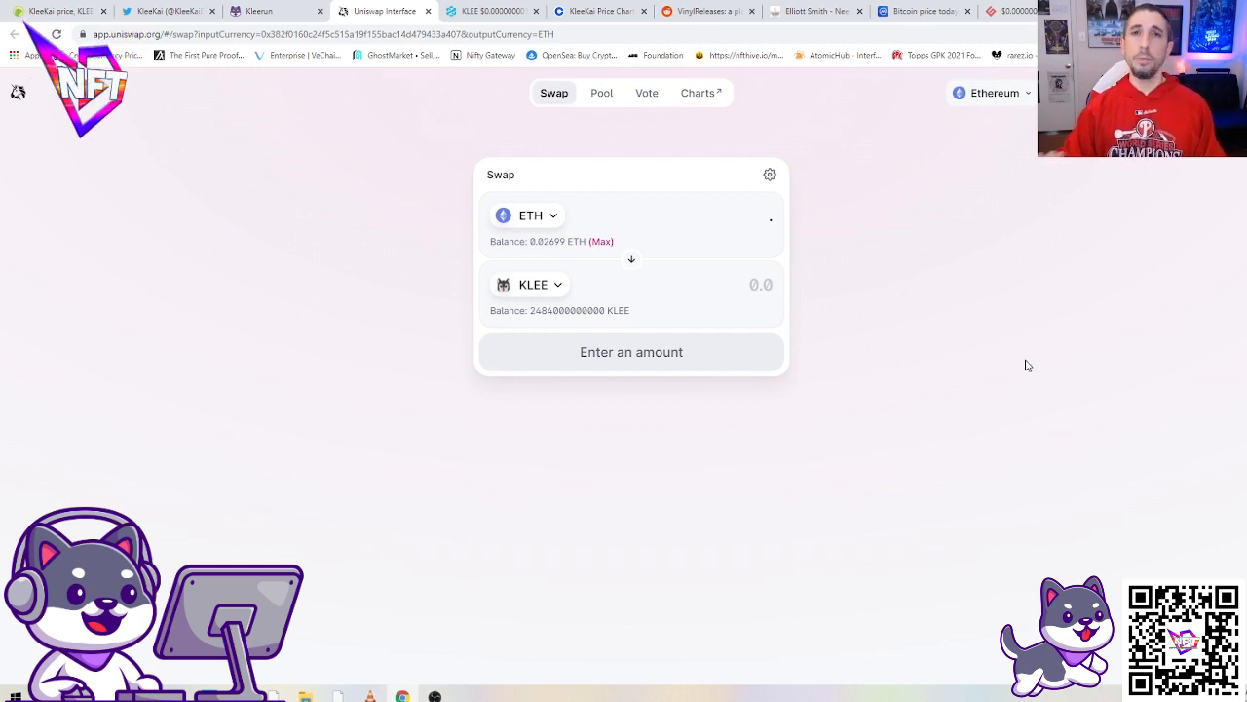
pyautogui.moveTo(955, 390)
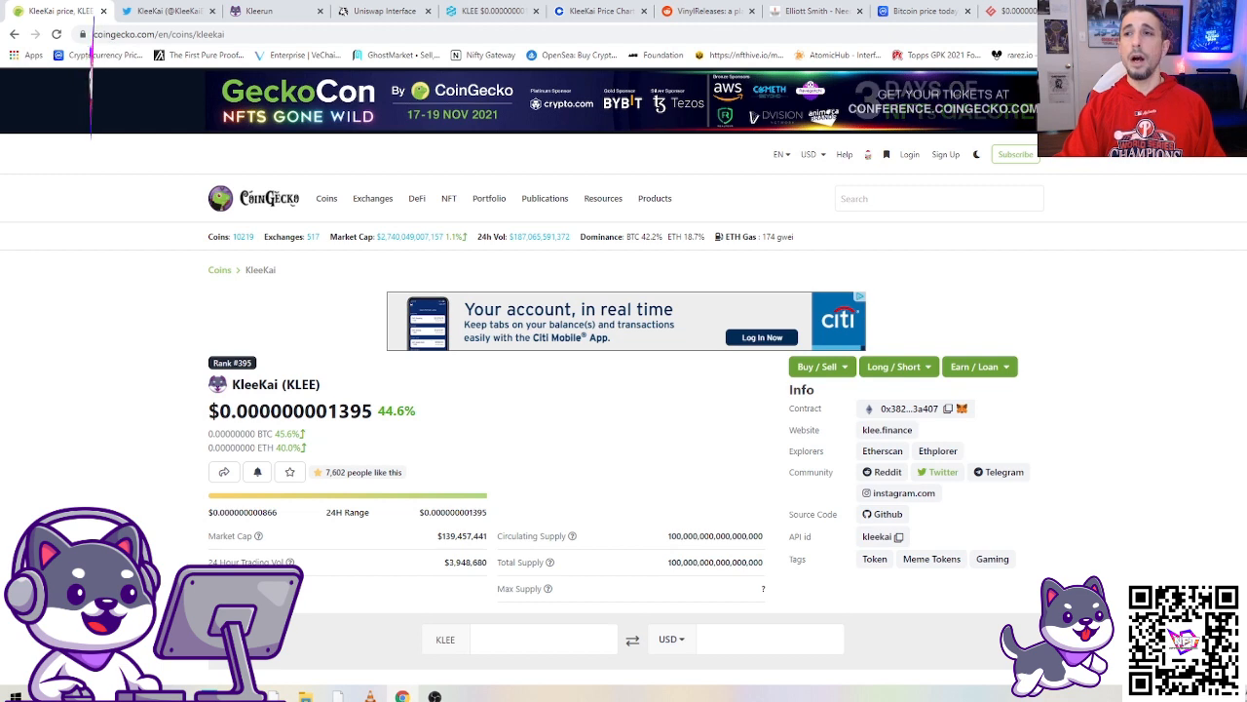
pyautogui.scroll(-3)
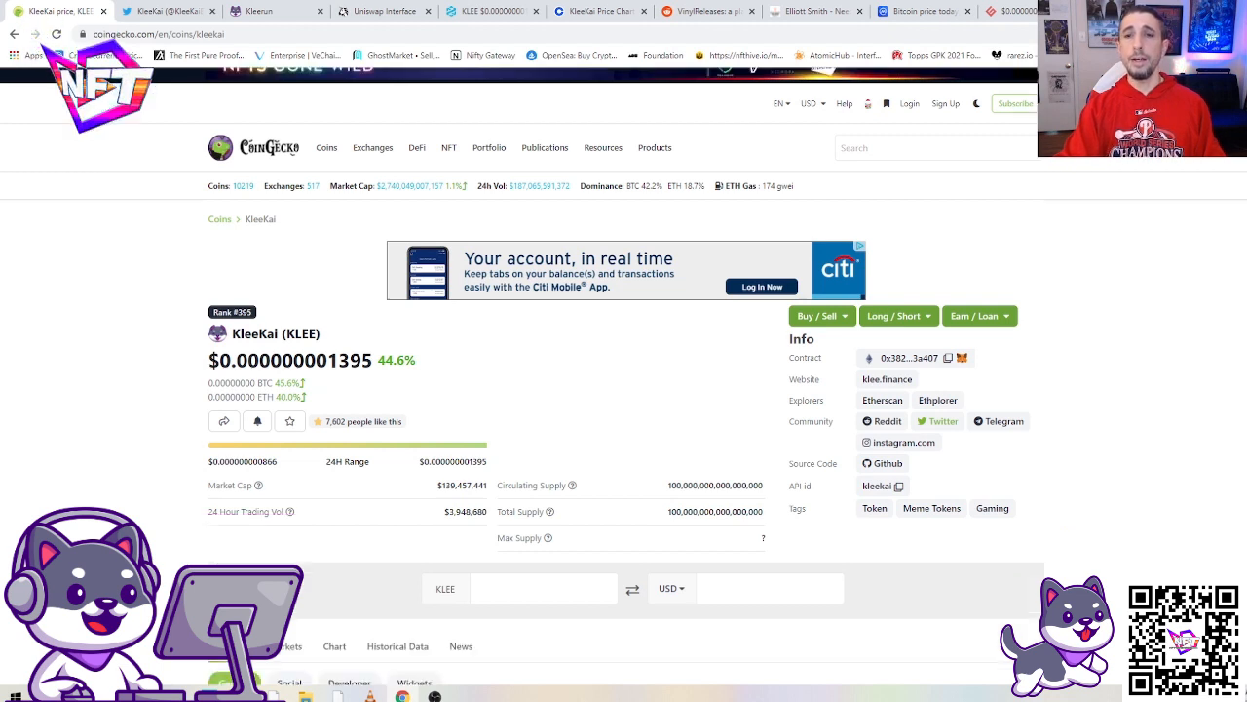
pyautogui.scroll(-3)
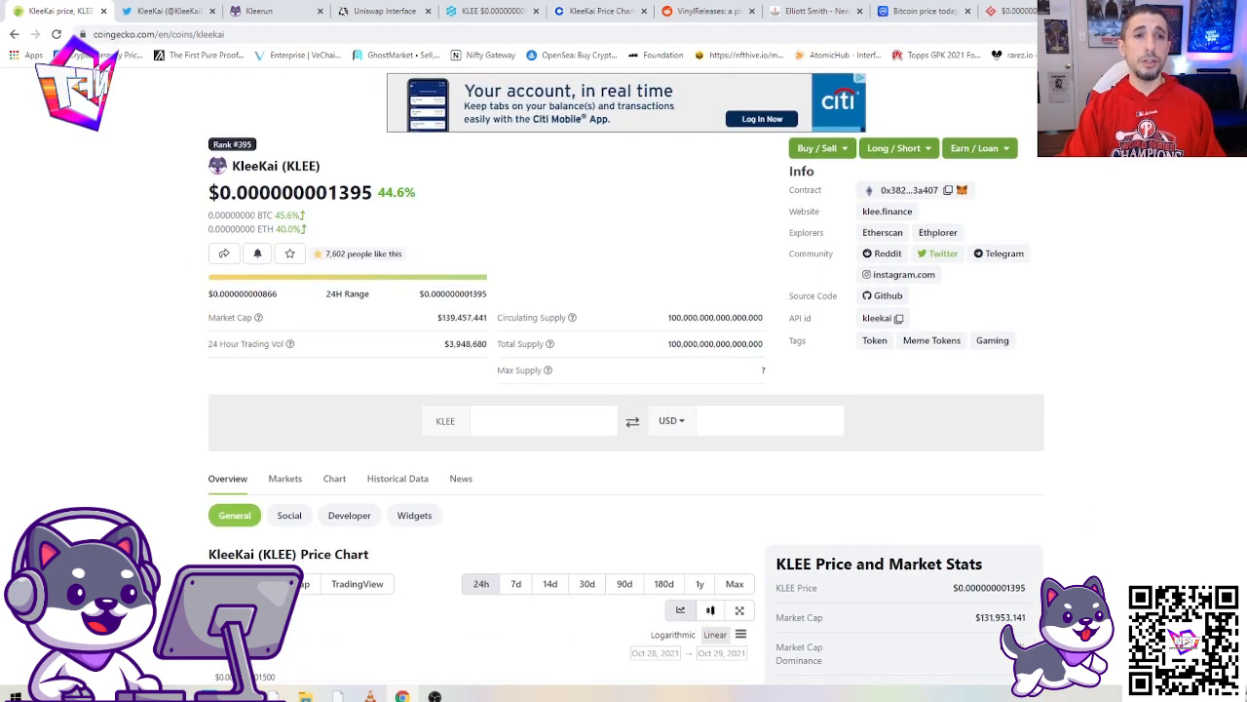
pyautogui.scroll(3)
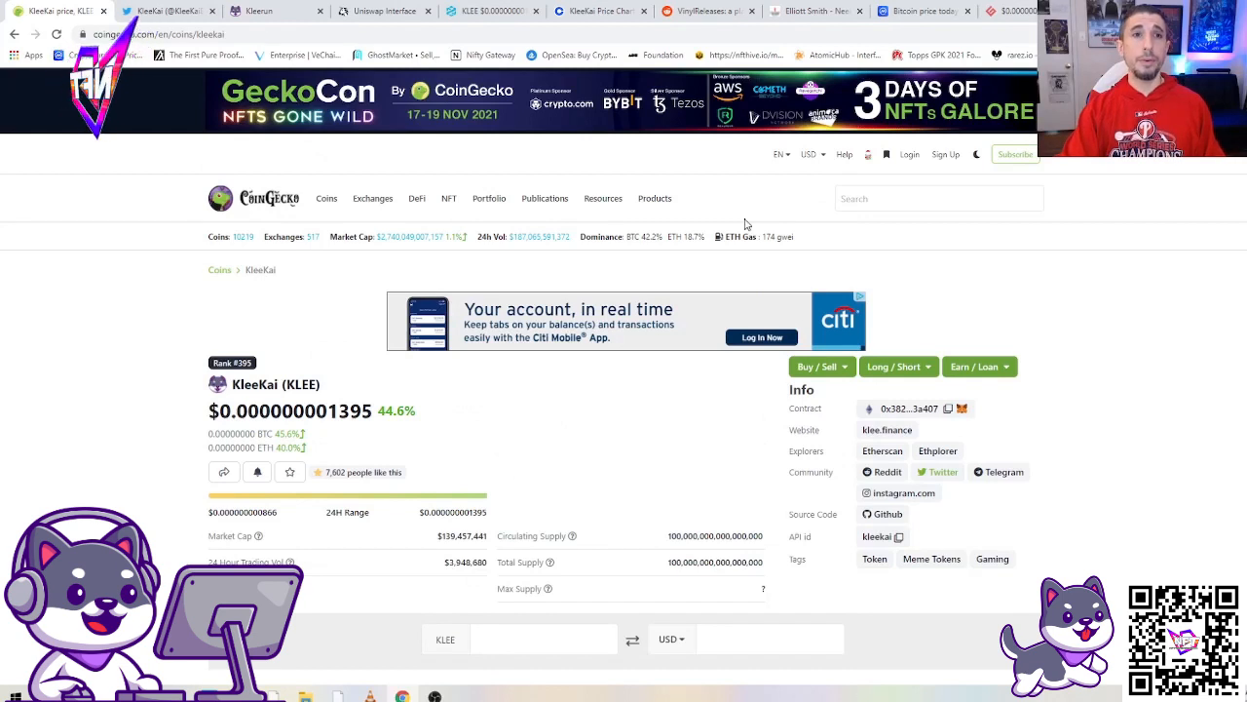
pyautogui.moveTo(1193, 398)
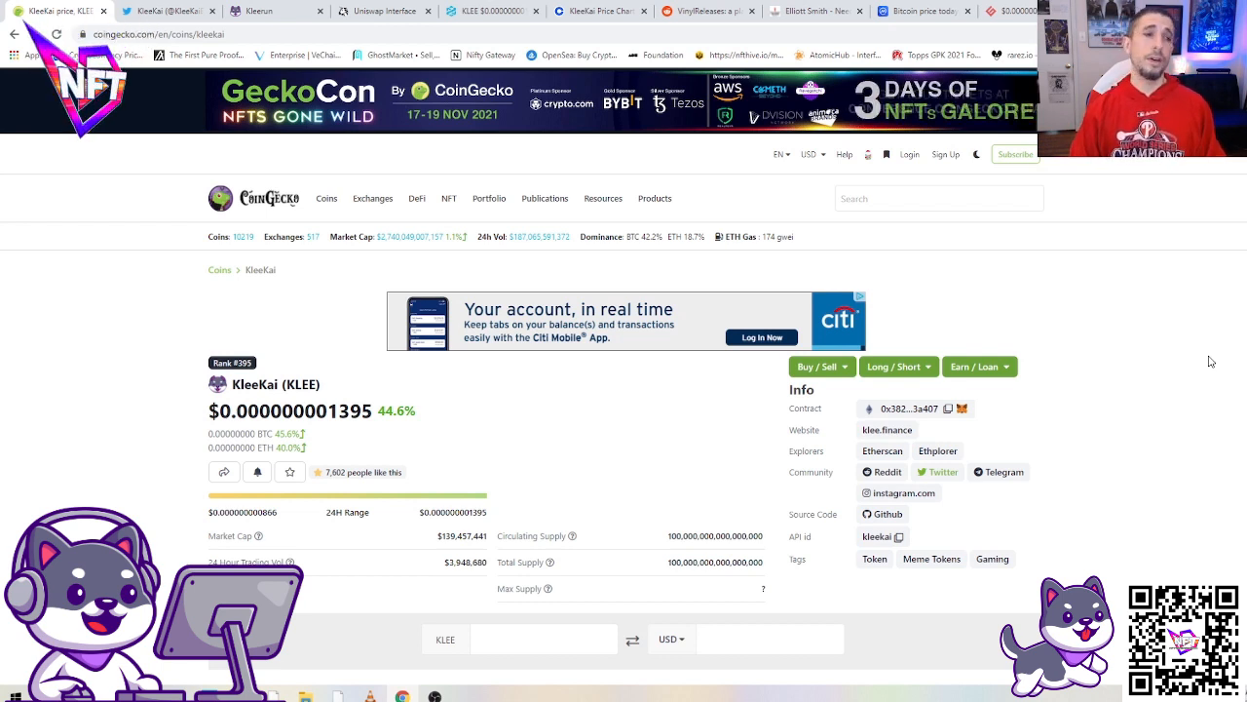
pyautogui.moveTo(1182, 382)
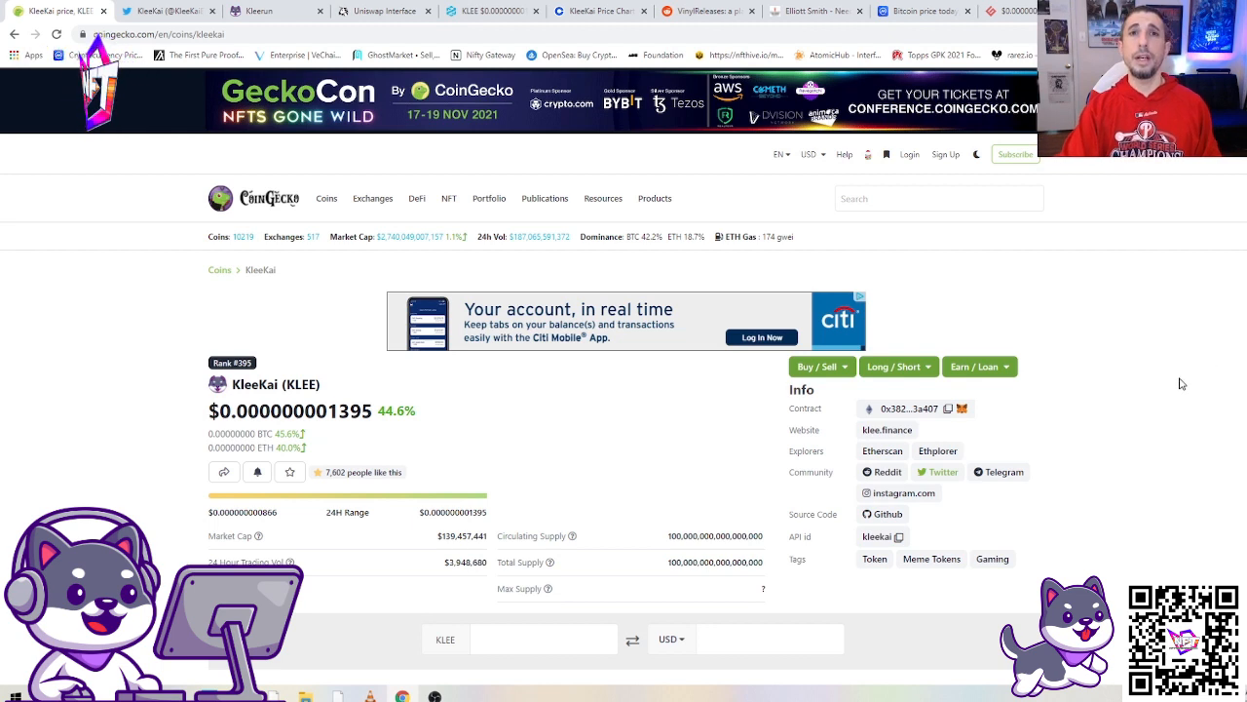